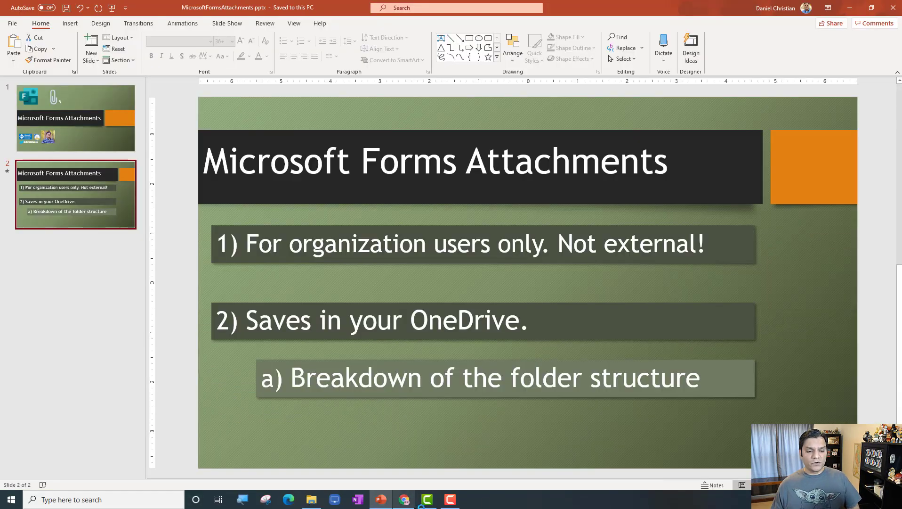
Step: Bring up OneDrive's My files page, which holds only the PowerApps folder
left_click(405, 499)
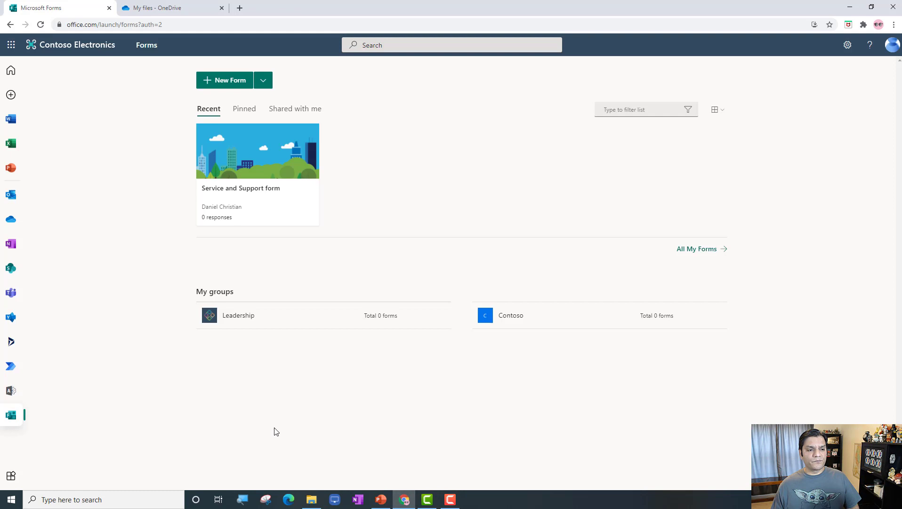
mouse_move(270, 405)
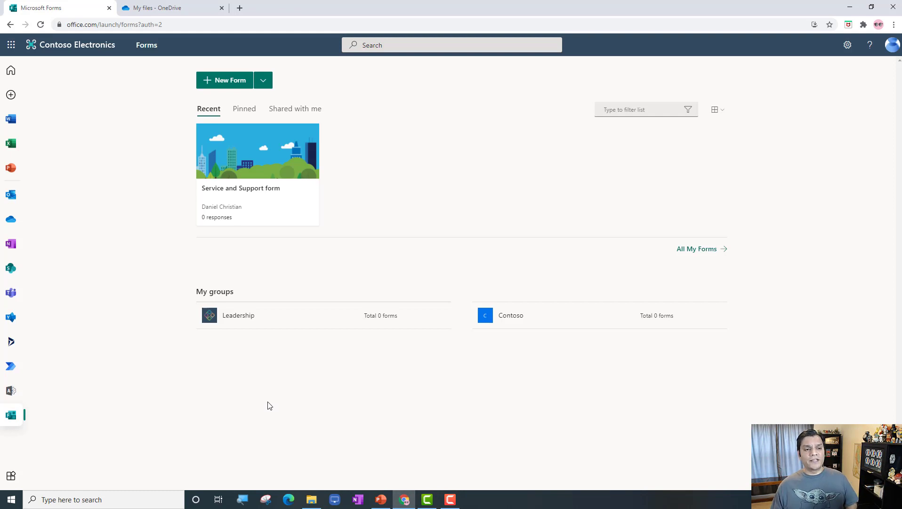
left_click(166, 7)
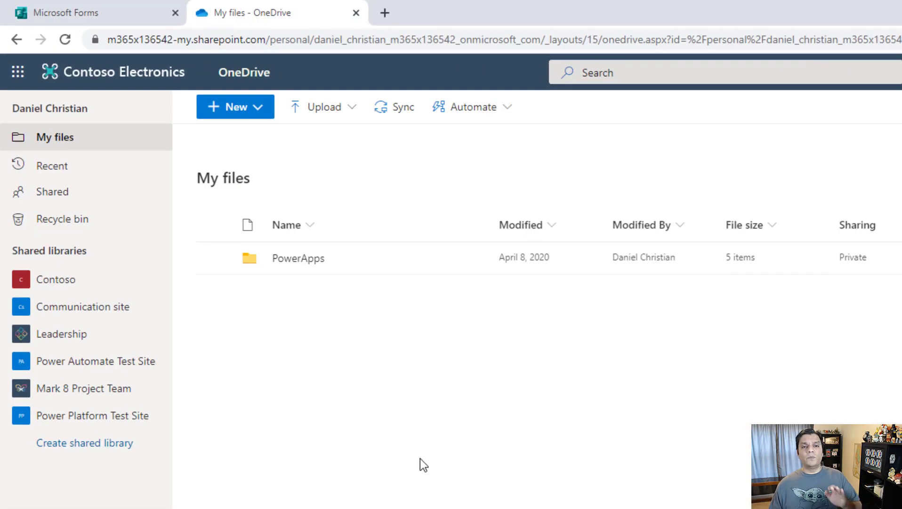
mouse_move(439, 237)
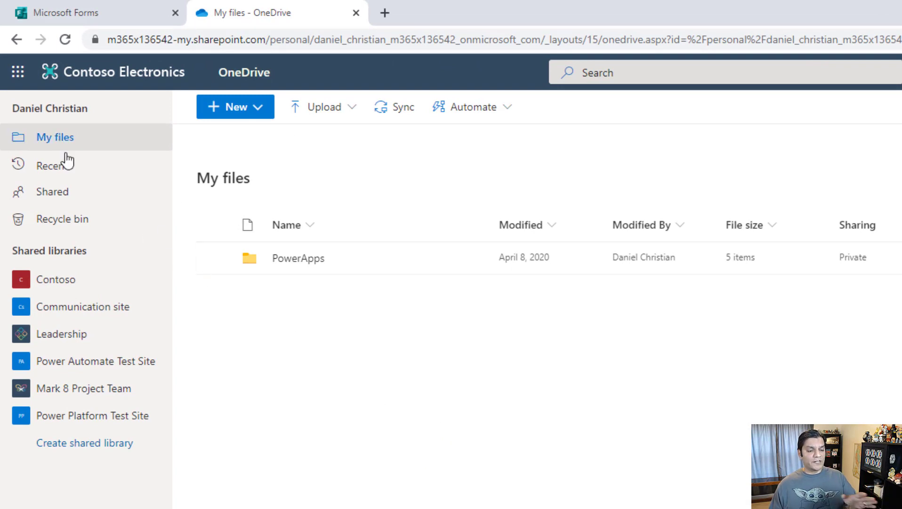
mouse_move(572, 401)
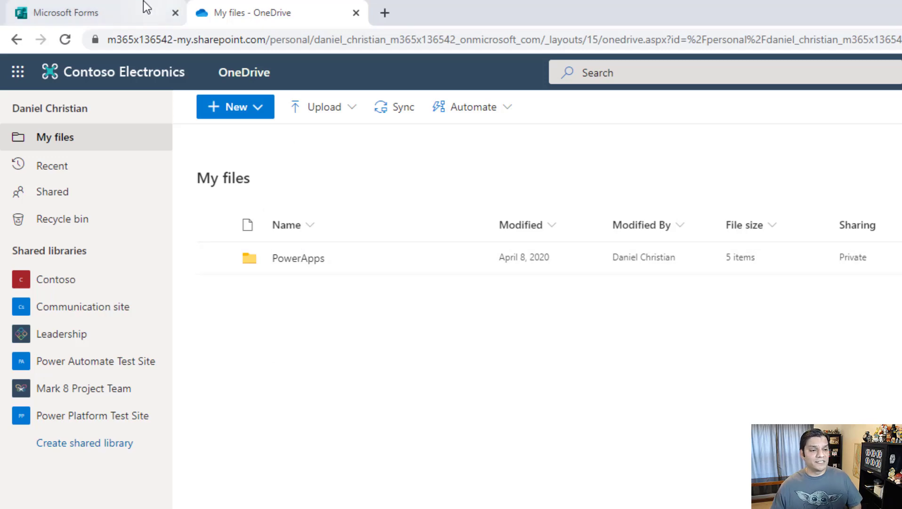
Step: Create a new blank form titled 'Travel receipts' and list the extra question types for a first question
left_click(58, 12)
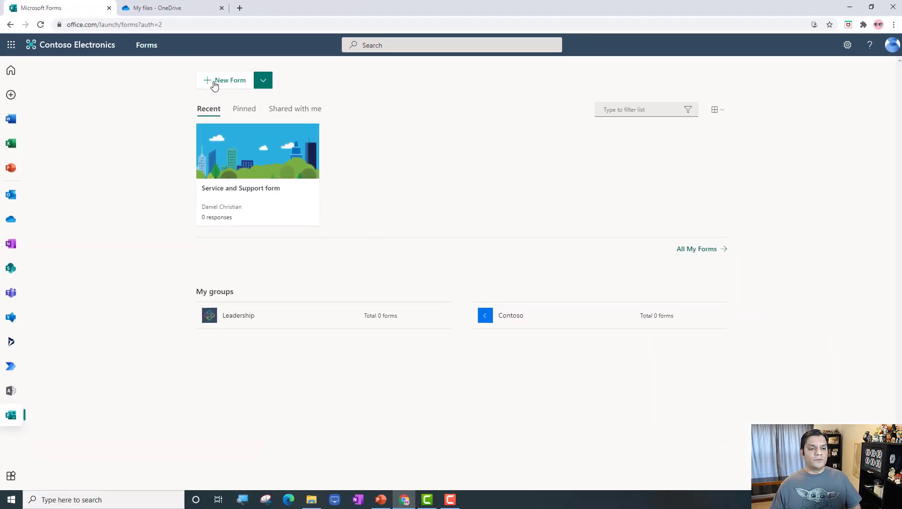
left_click(230, 80)
type("Trav")
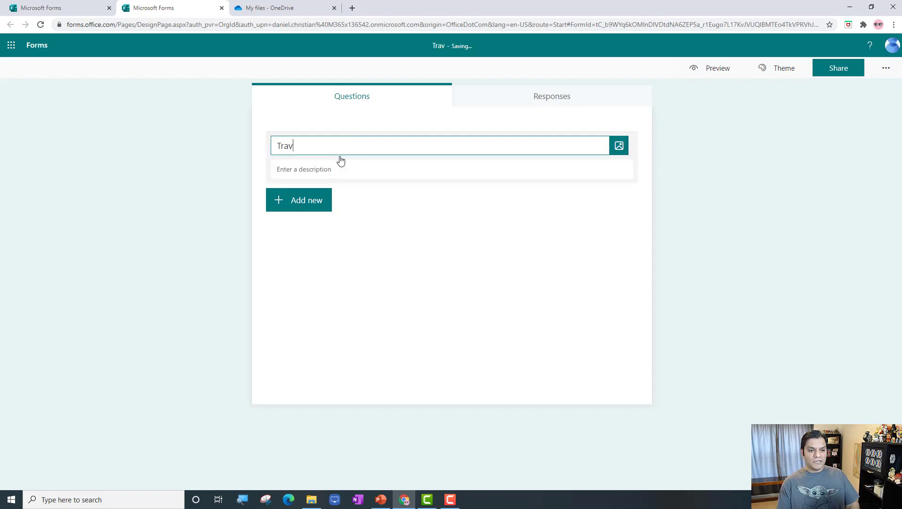
type("el receipts")
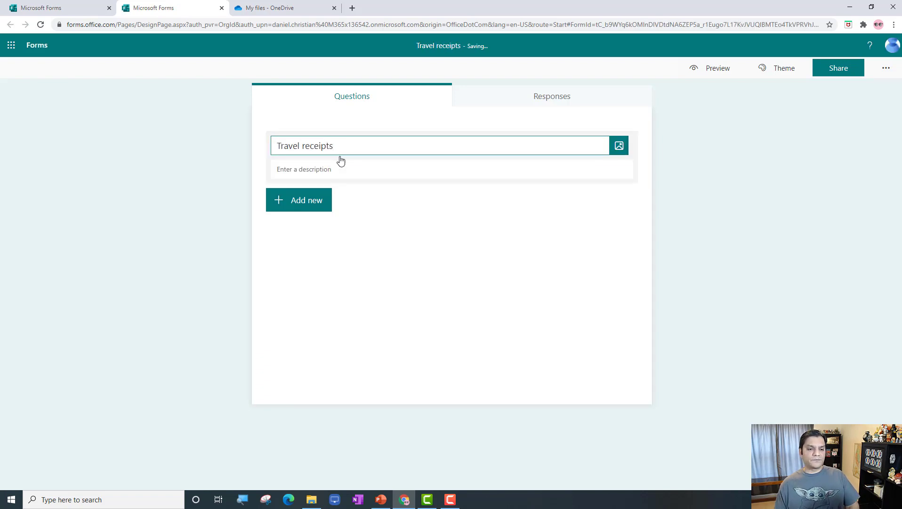
left_click(298, 199)
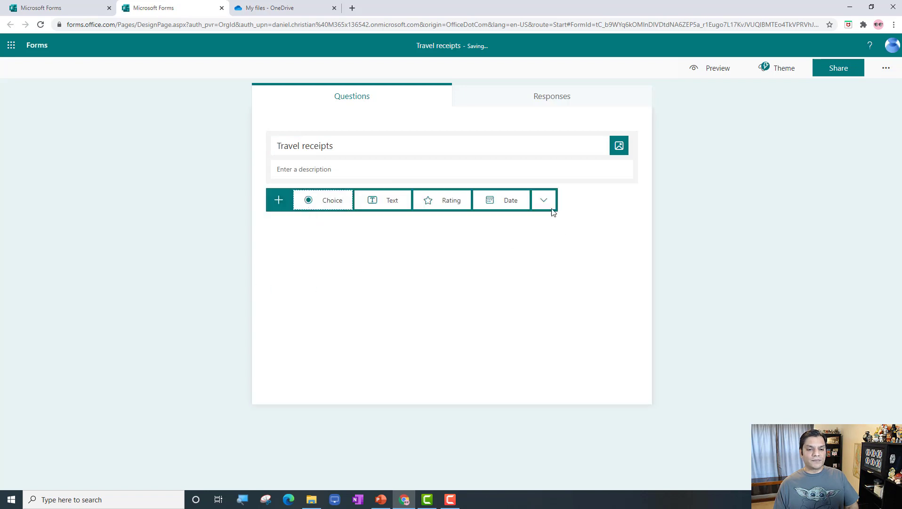
left_click(542, 200)
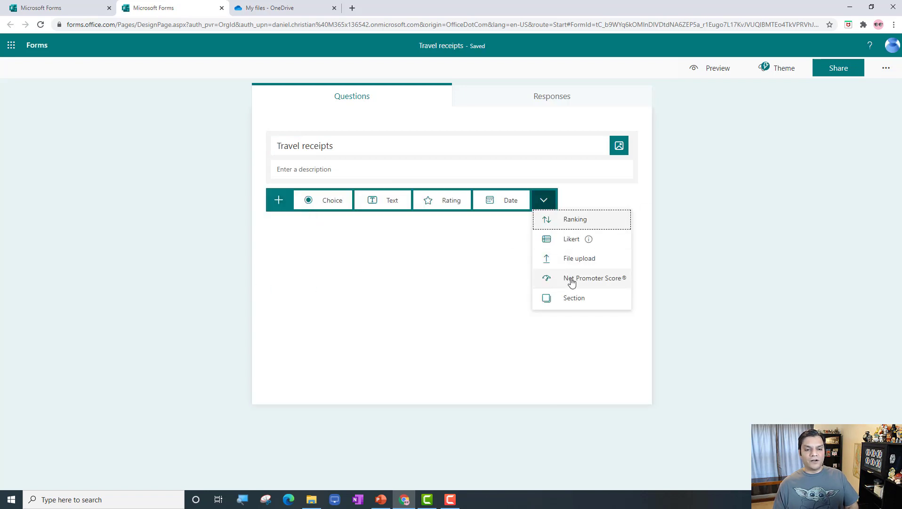
mouse_move(580, 258)
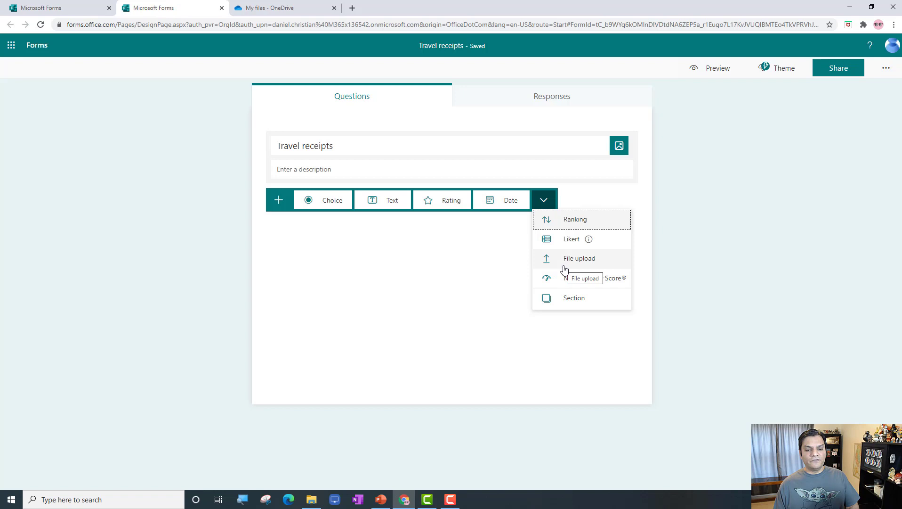
Step: Add a file-upload question titled 'Hotel' as the first question
left_click(580, 258)
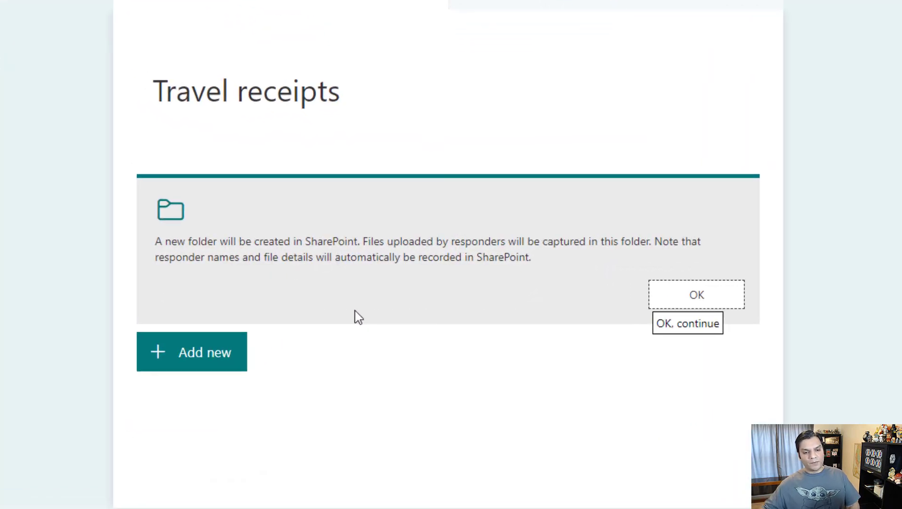
mouse_move(676, 385)
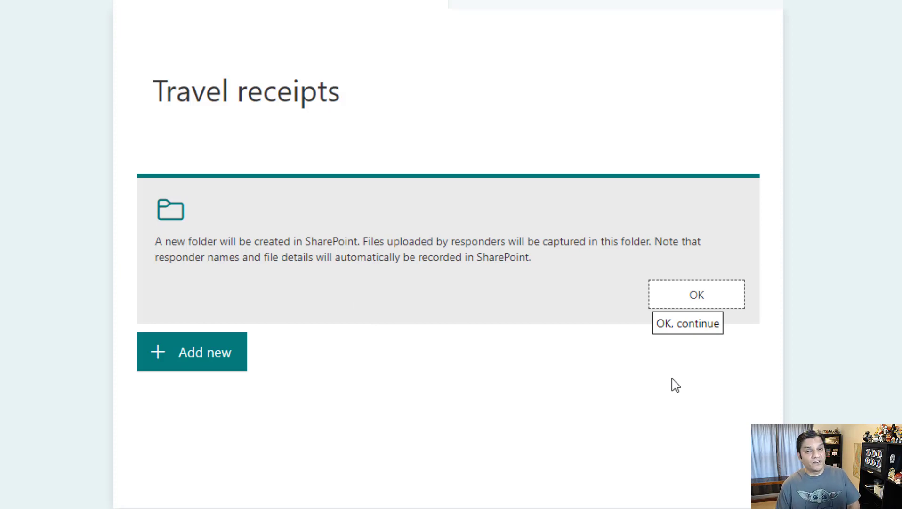
mouse_move(725, 321)
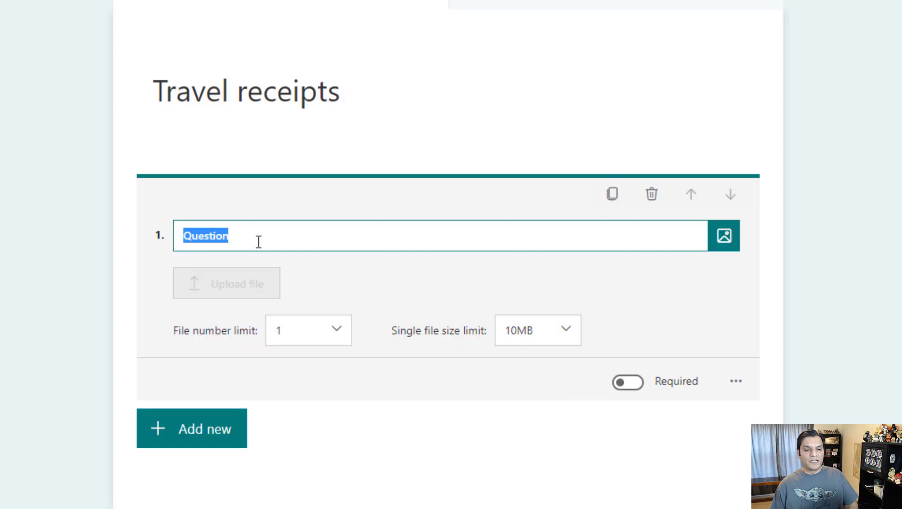
type("Hotel")
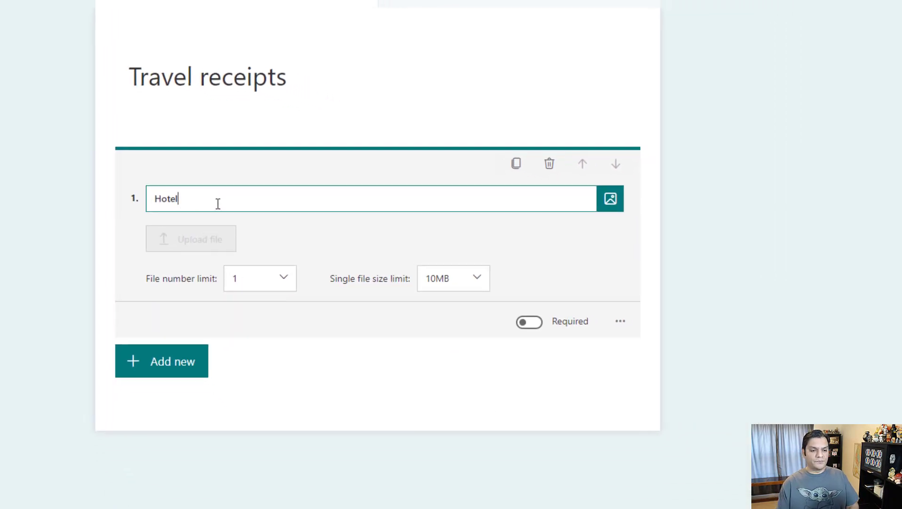
Step: Add a second file-upload question titled 'Lunch & Dinner'
left_click(162, 360)
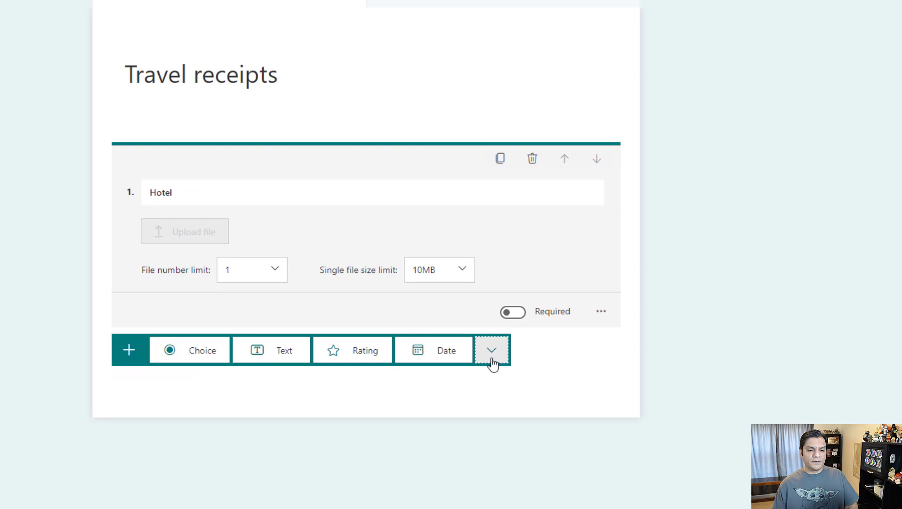
left_click(491, 349)
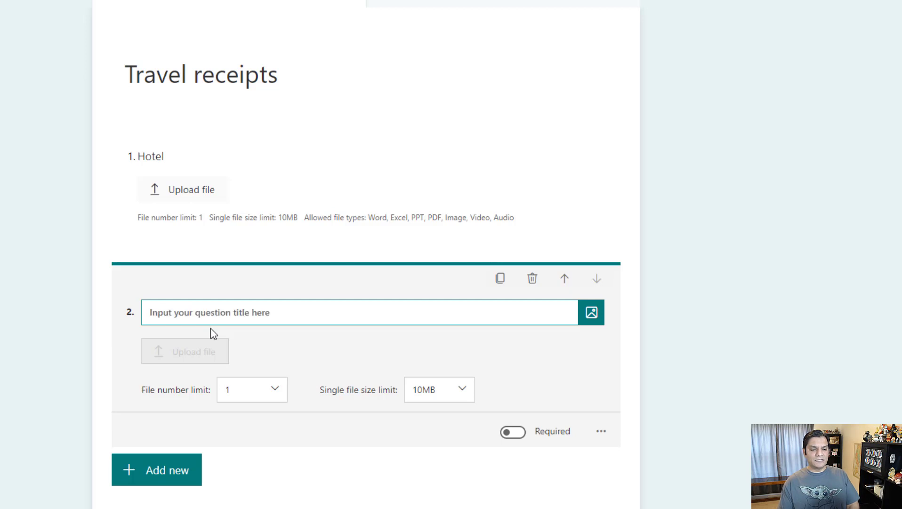
type("Lunch &")
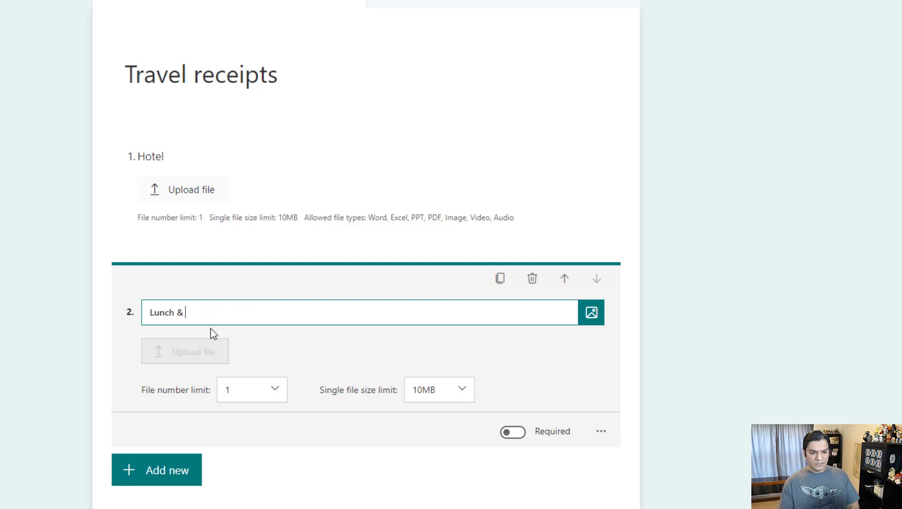
type("Dinner")
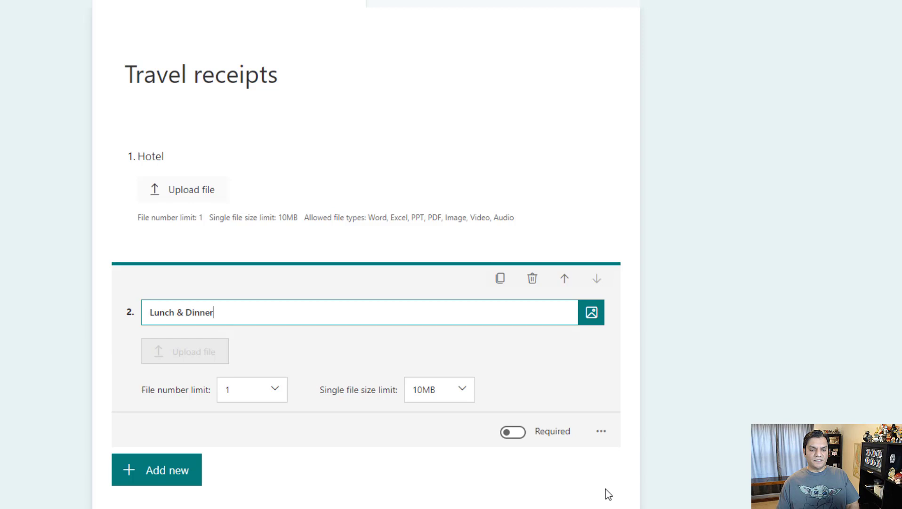
Step: Add a third file-upload question titled 'Mileage'
left_click(156, 469)
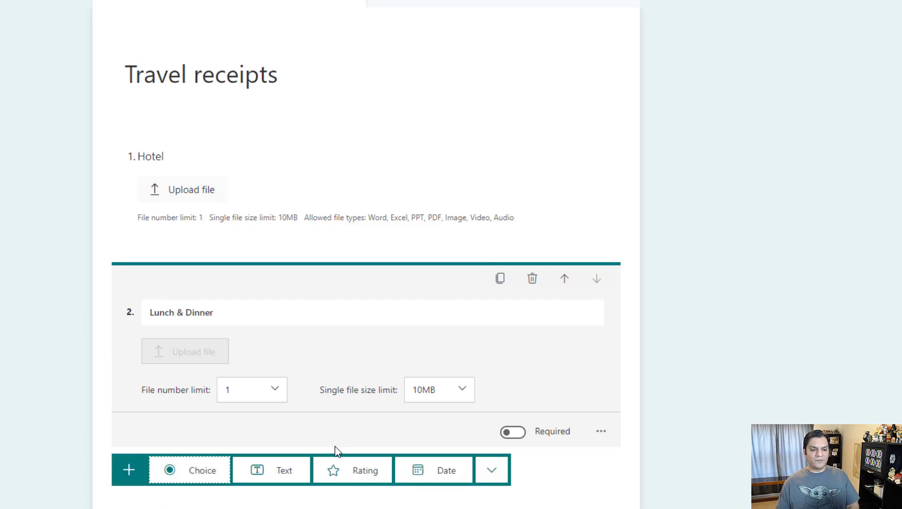
left_click(491, 469)
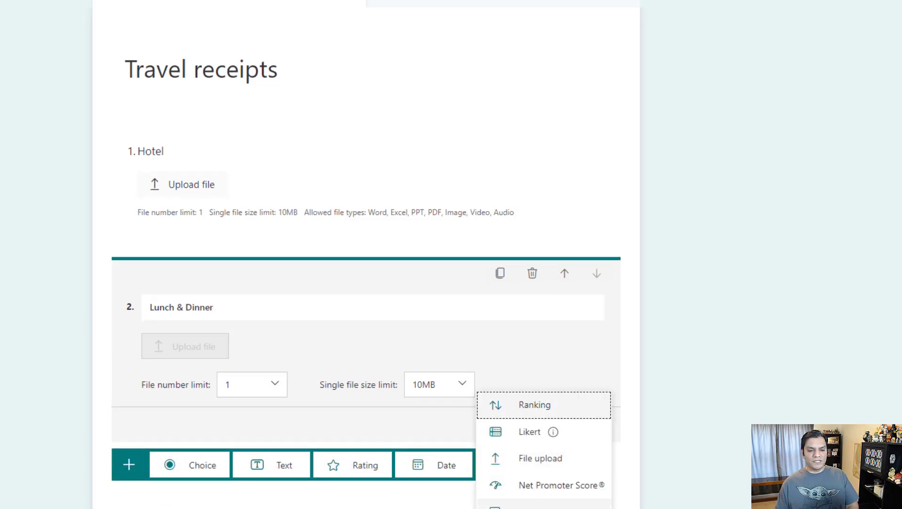
mouse_move(561, 485)
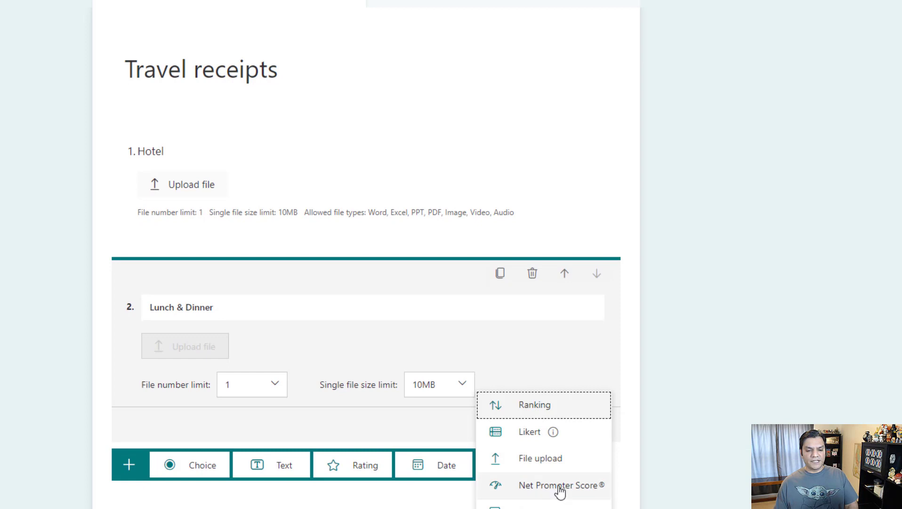
left_click(539, 458)
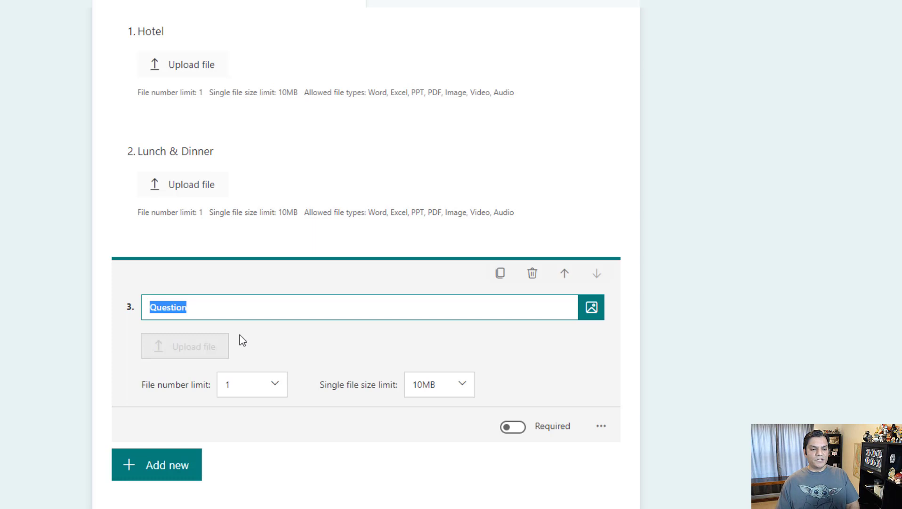
type("Mileage")
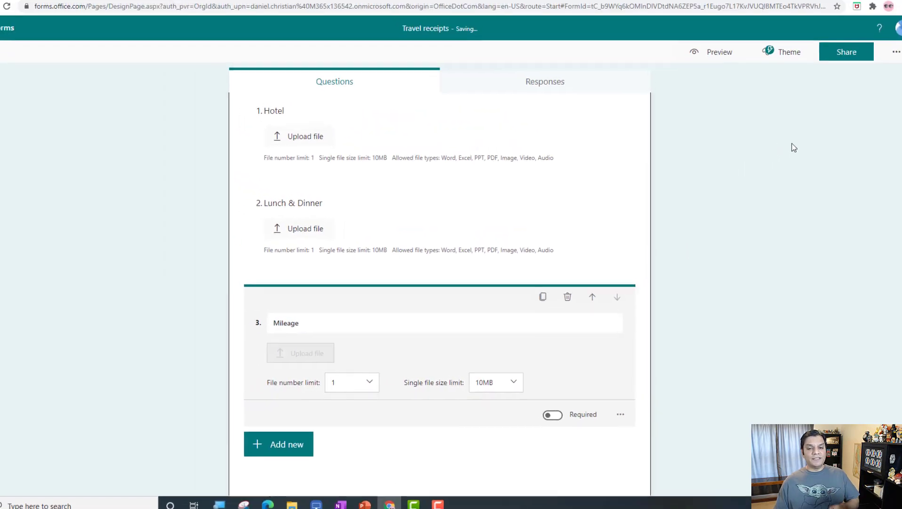
Step: Show the form's Settings, where only people in the organization can respond
left_click(888, 68)
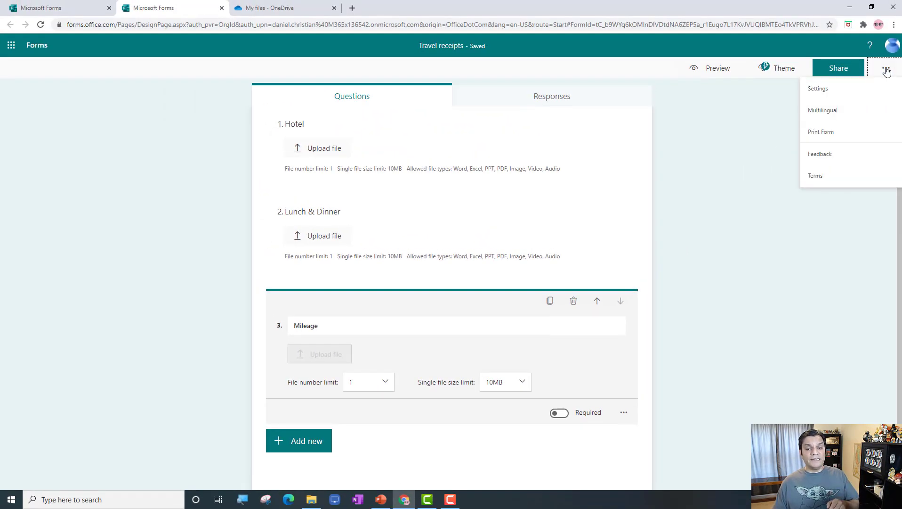
left_click(818, 88)
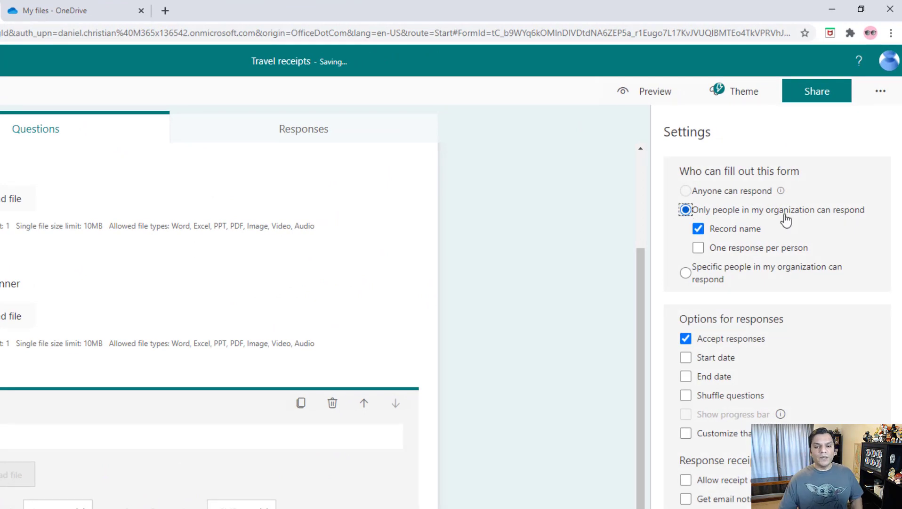
mouse_move(653, 239)
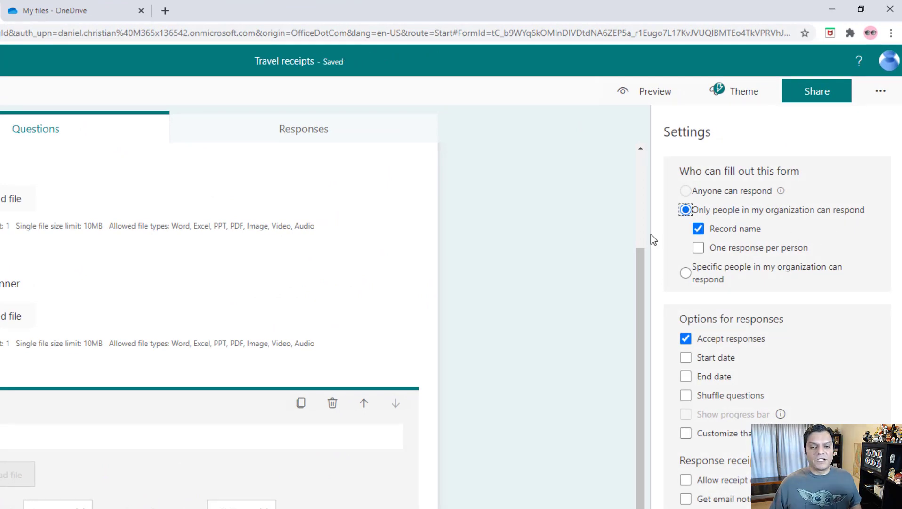
mouse_move(663, 253)
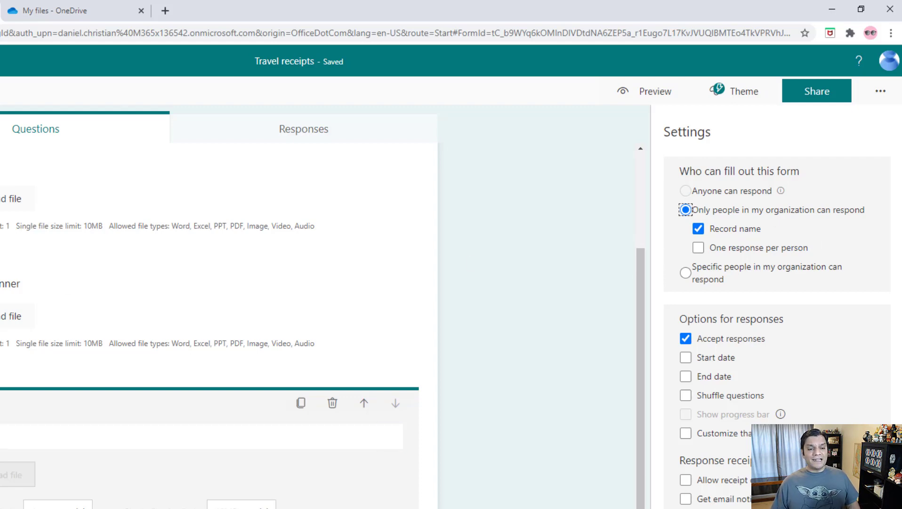
mouse_move(388, 346)
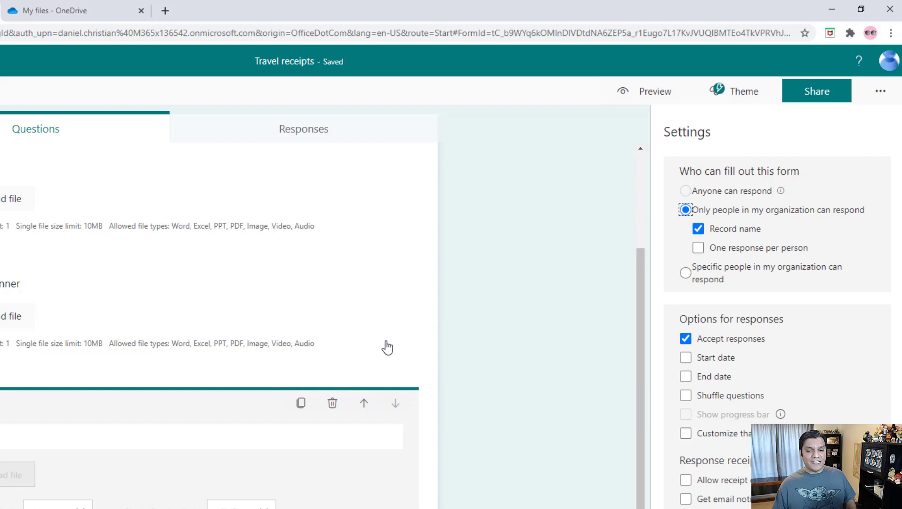
mouse_move(607, 194)
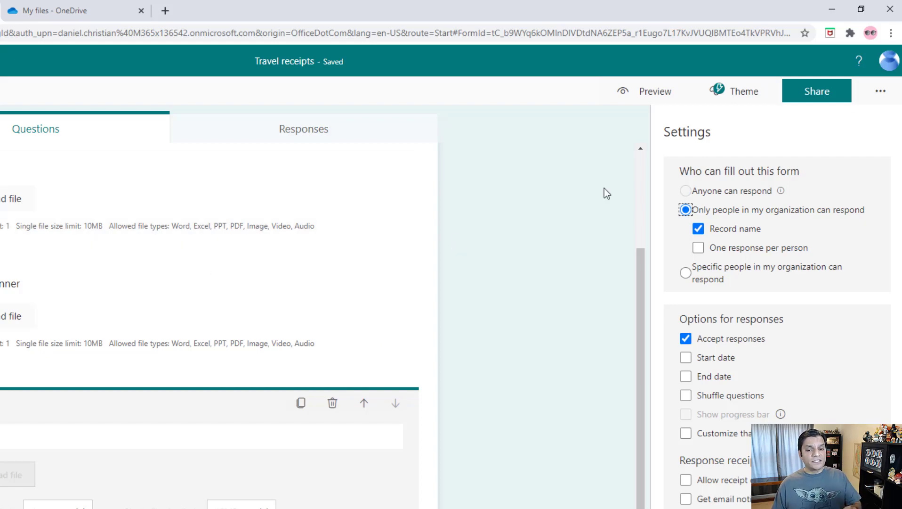
mouse_move(736, 199)
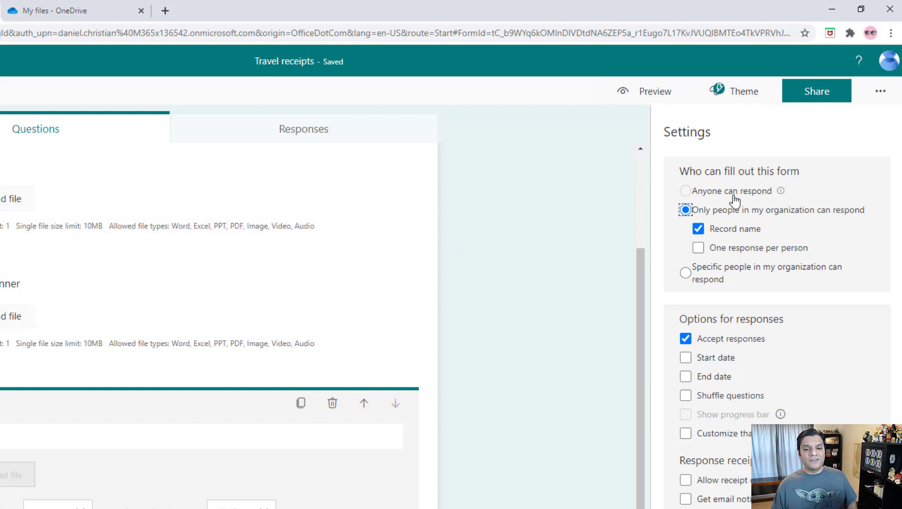
mouse_move(585, 207)
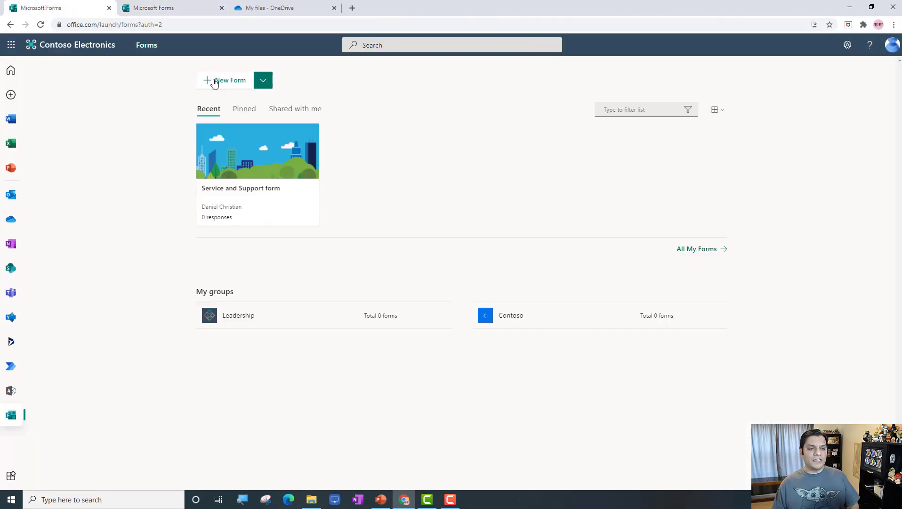
Step: Create a new form titled 'Full Name' and try to let anyone respond in its settings
left_click(225, 80)
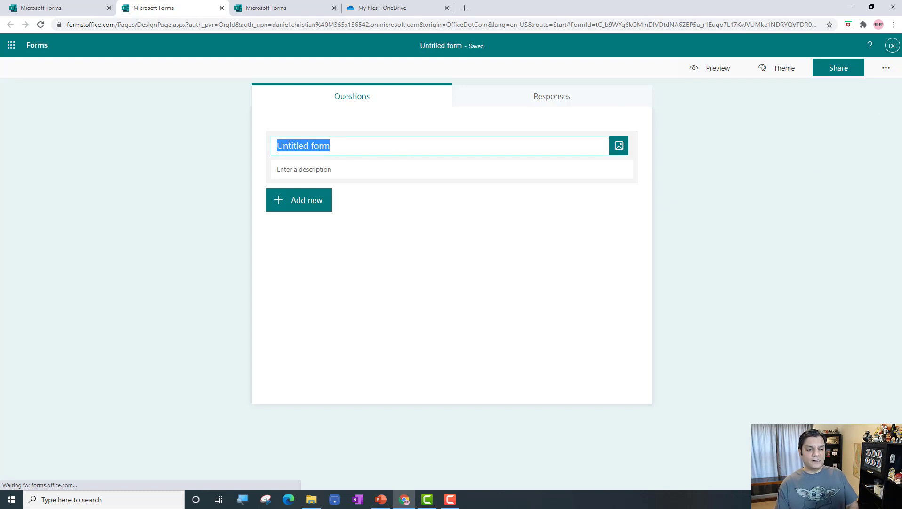
type("Full Name")
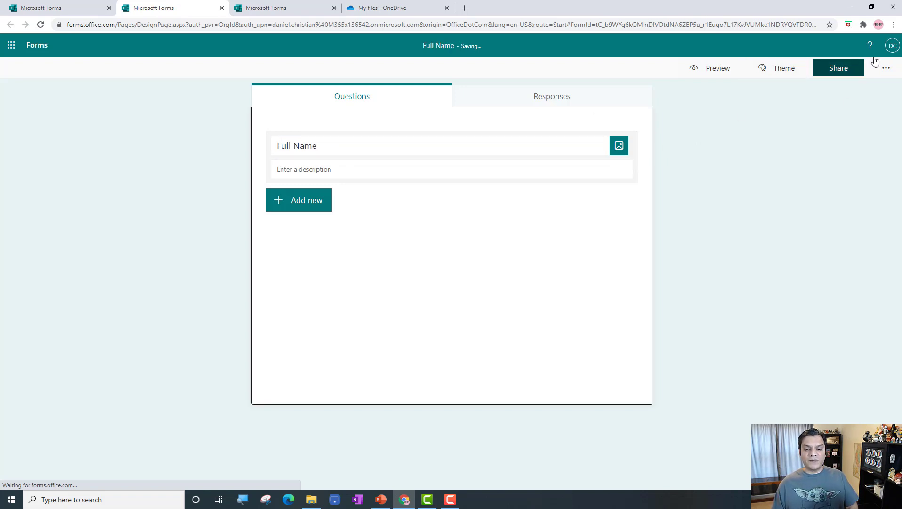
left_click(887, 68)
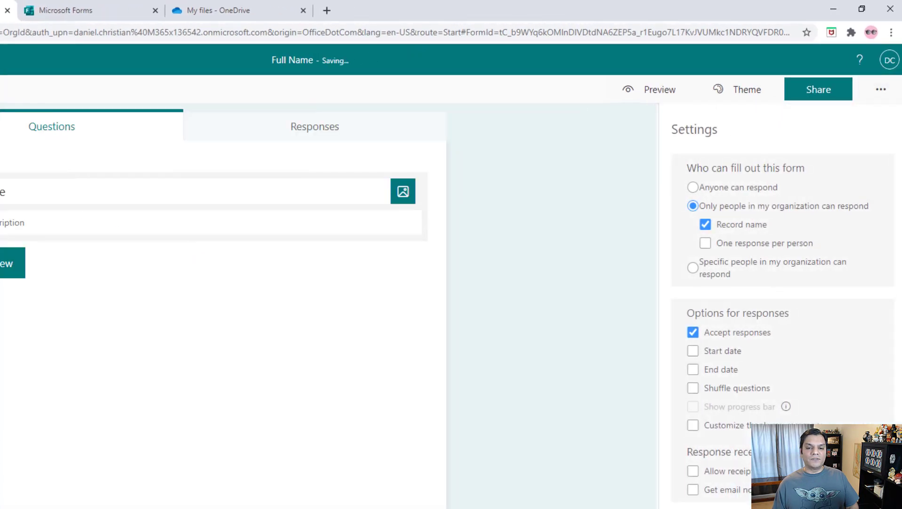
left_click(694, 187)
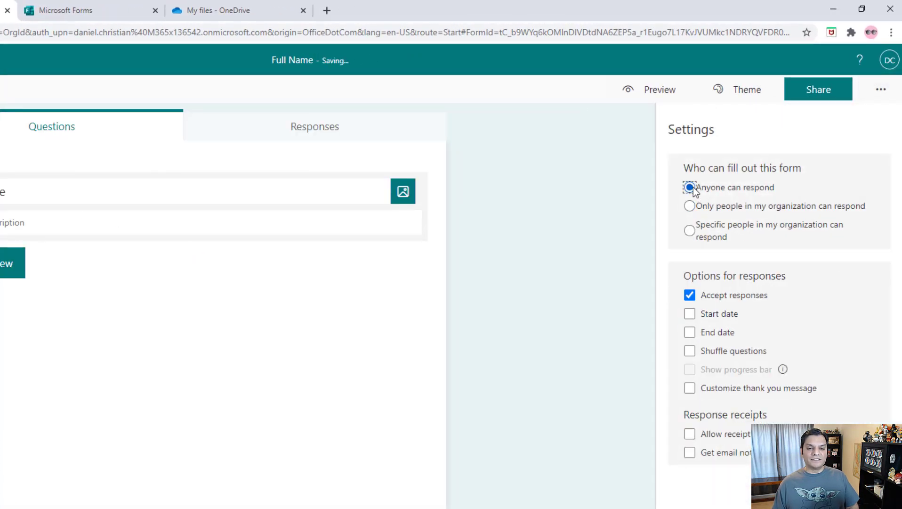
left_click(691, 205)
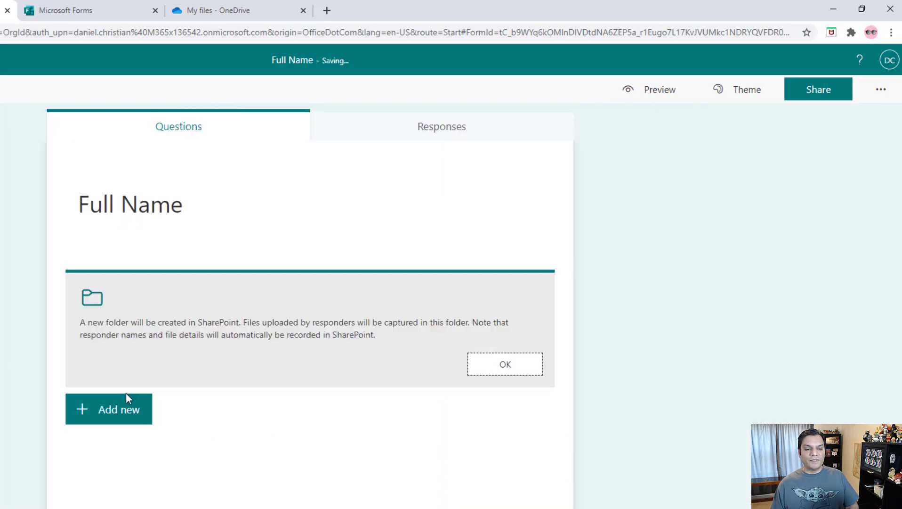
Step: Acknowledge the SharePoint upload folder notice, confirm responders stay organization-only, and return to Travel receipts
left_click(109, 409)
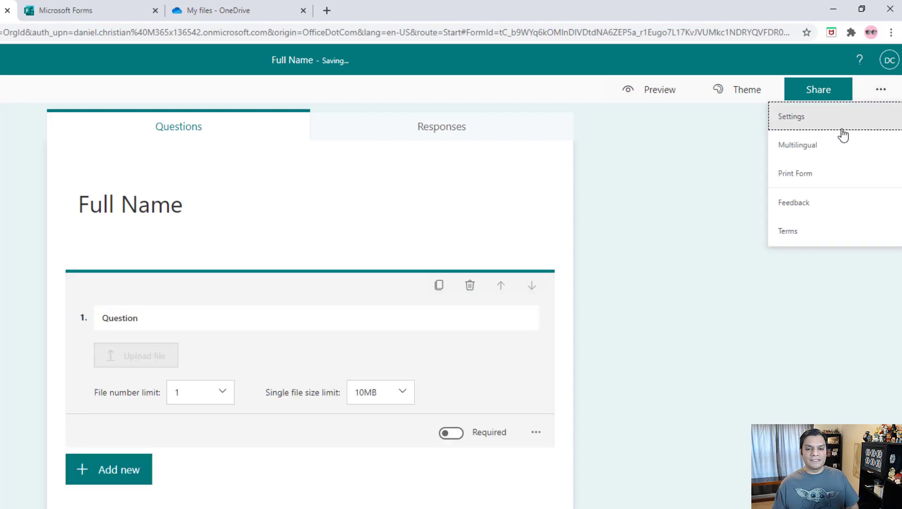
left_click(793, 116)
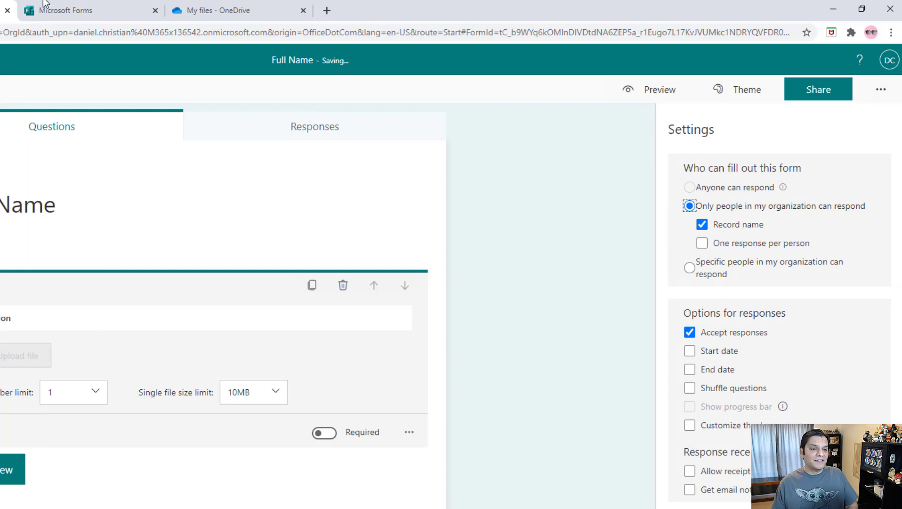
left_click(154, 11)
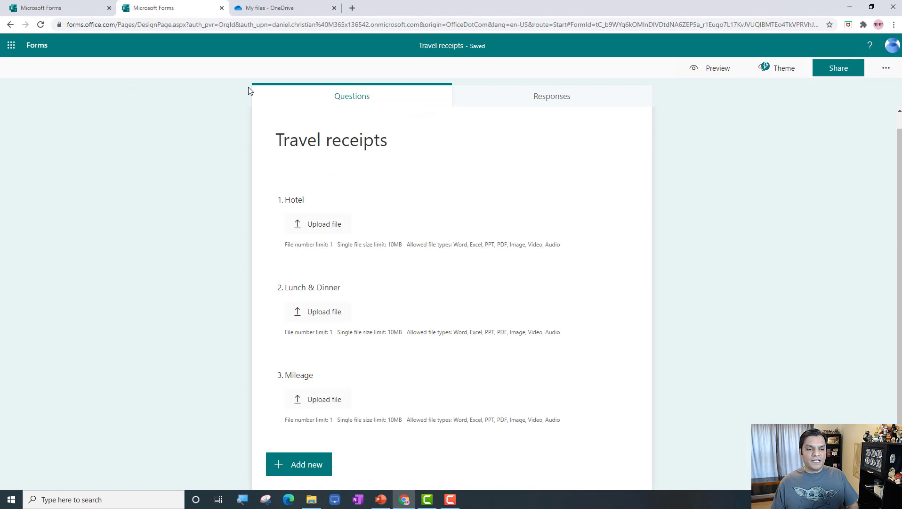
mouse_move(589, 427)
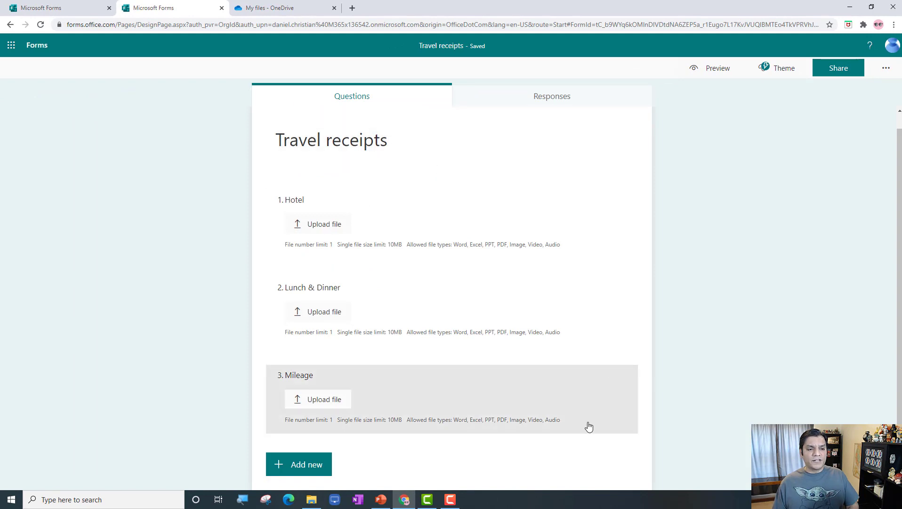
mouse_move(696, 411)
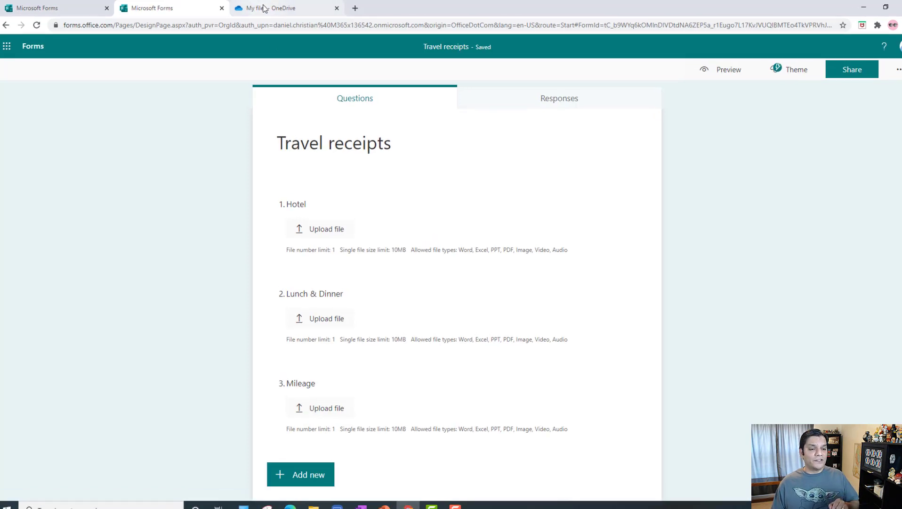
Step: In OneDrive, go into the Apps folder, which now contains a Microsoft Forms folder
left_click(282, 8)
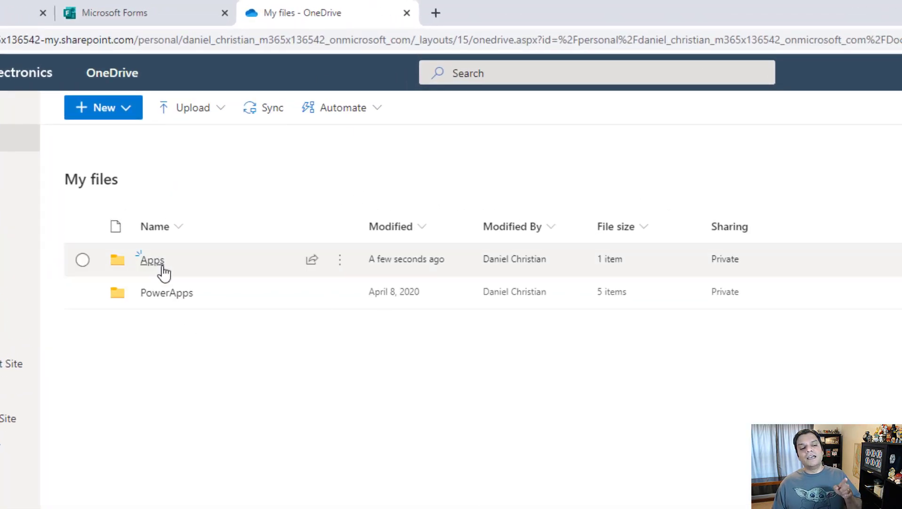
mouse_move(152, 259)
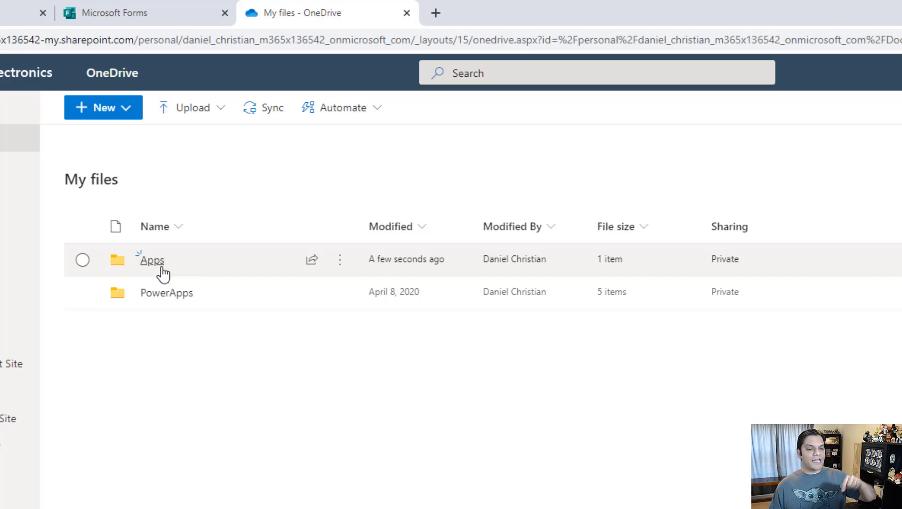
left_click(150, 259)
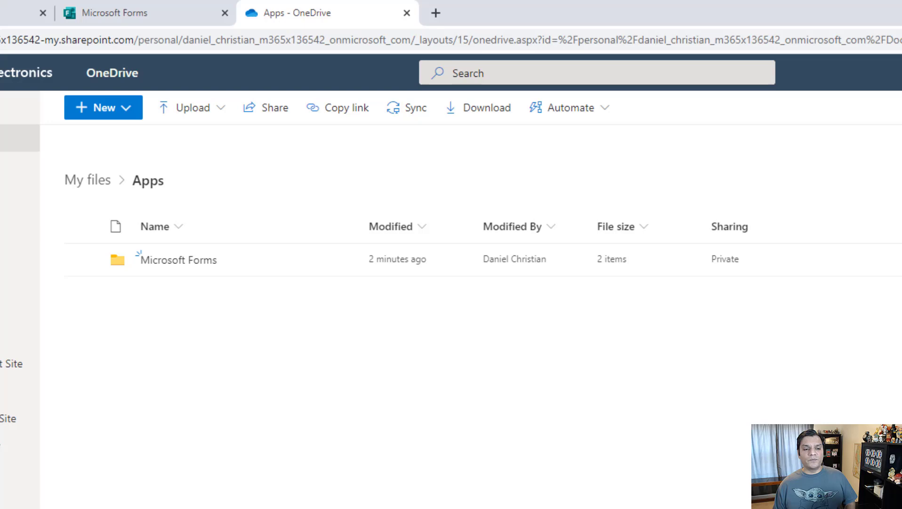
mouse_move(250, 370)
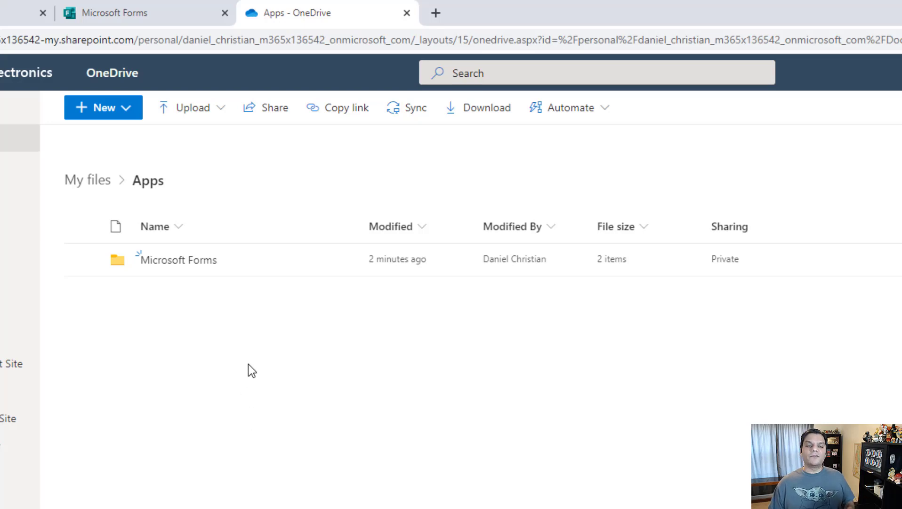
Step: Go into the Microsoft Forms folder showing the Full Name and Travel receipts subfolders
double_click(177, 259)
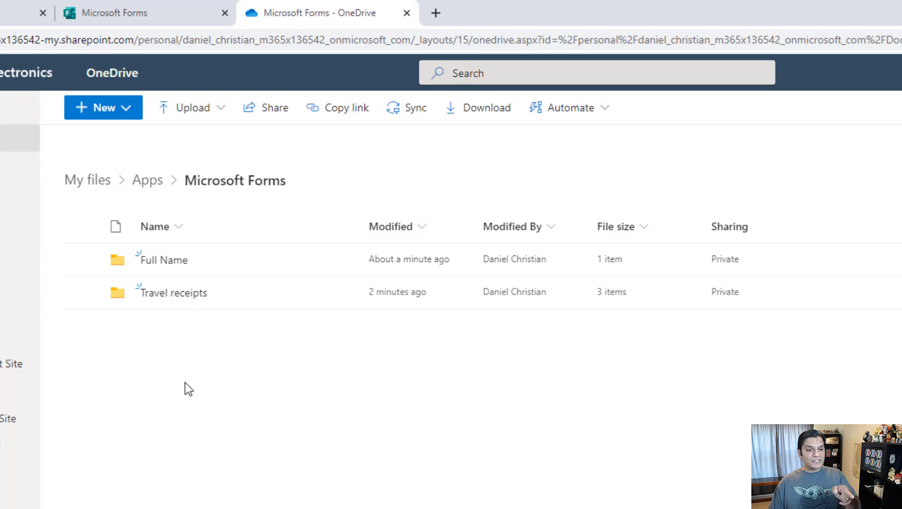
mouse_move(224, 303)
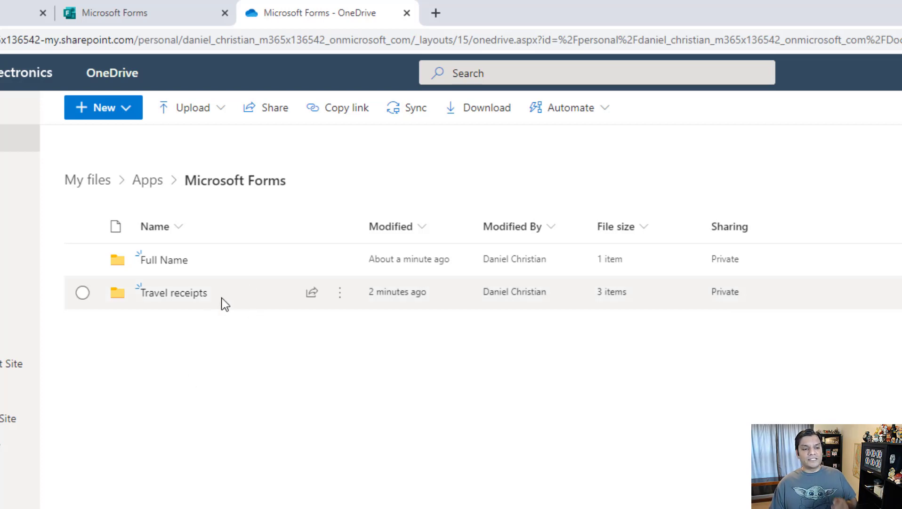
mouse_move(168, 270)
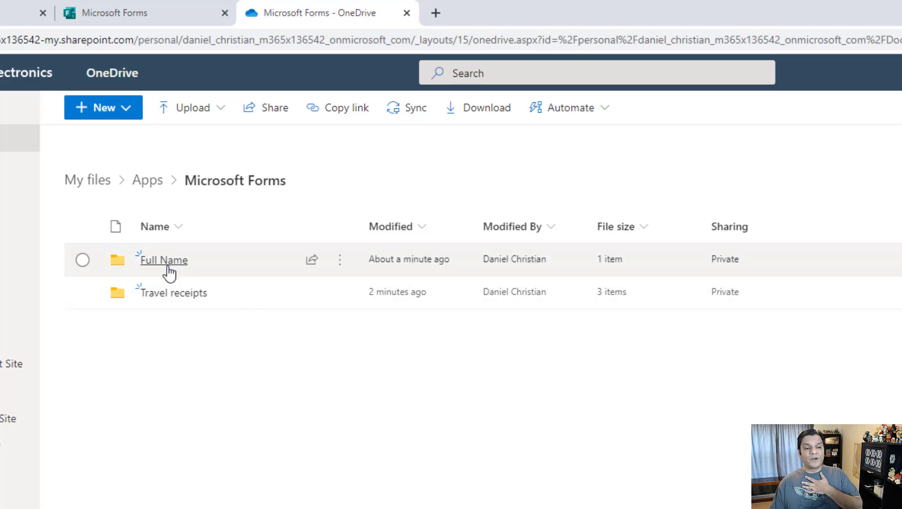
mouse_move(163, 259)
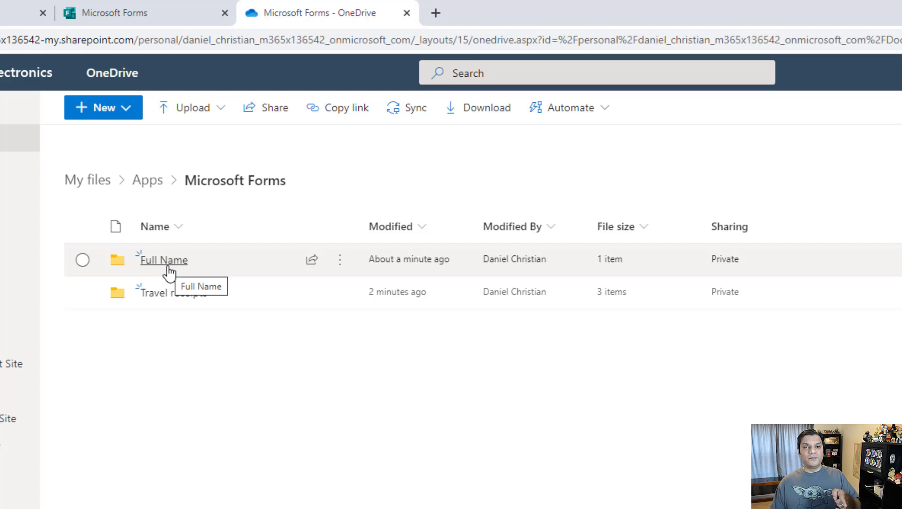
mouse_move(169, 275)
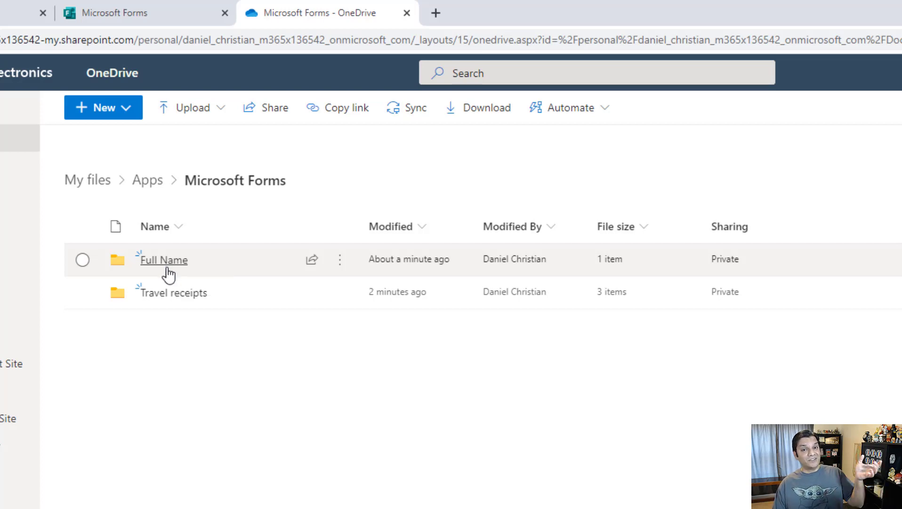
mouse_move(166, 346)
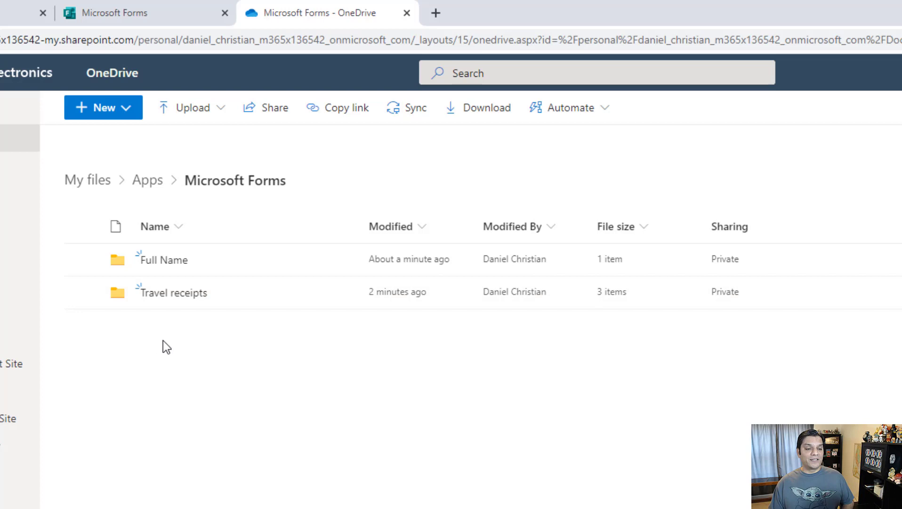
mouse_move(165, 352)
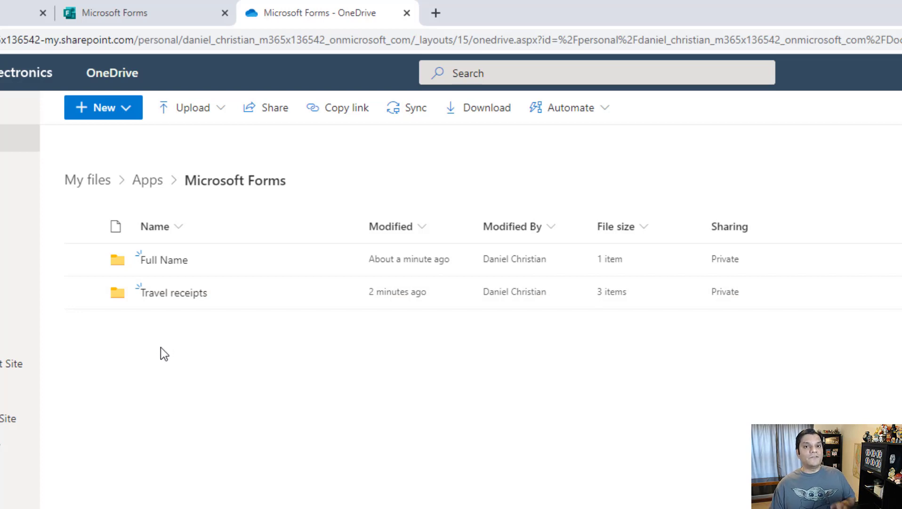
mouse_move(162, 373)
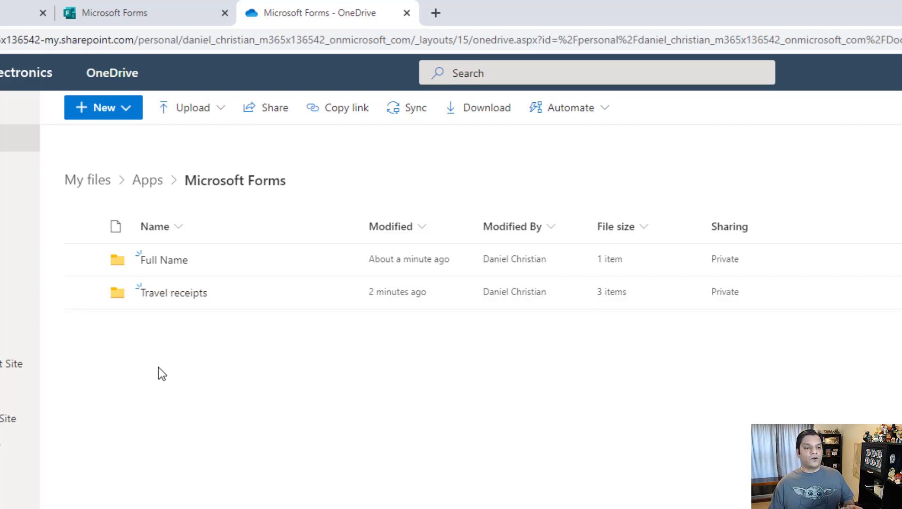
mouse_move(216, 310)
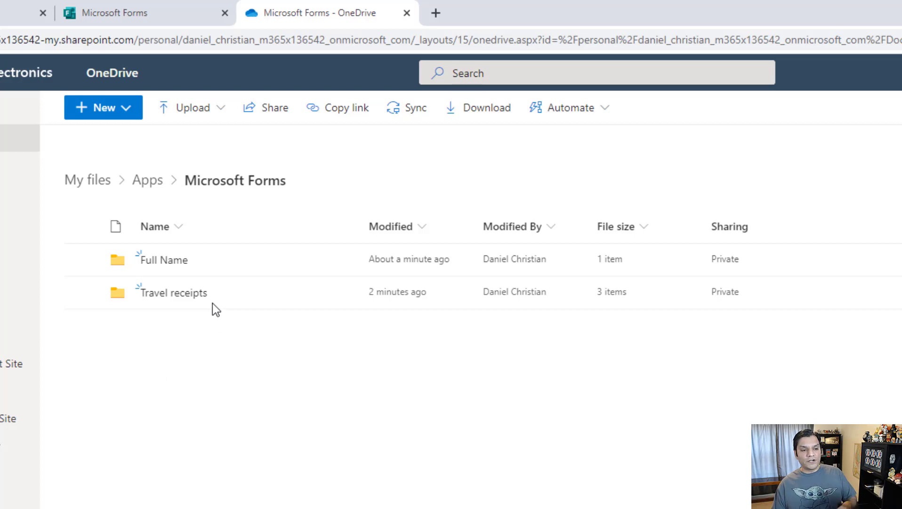
mouse_move(166, 371)
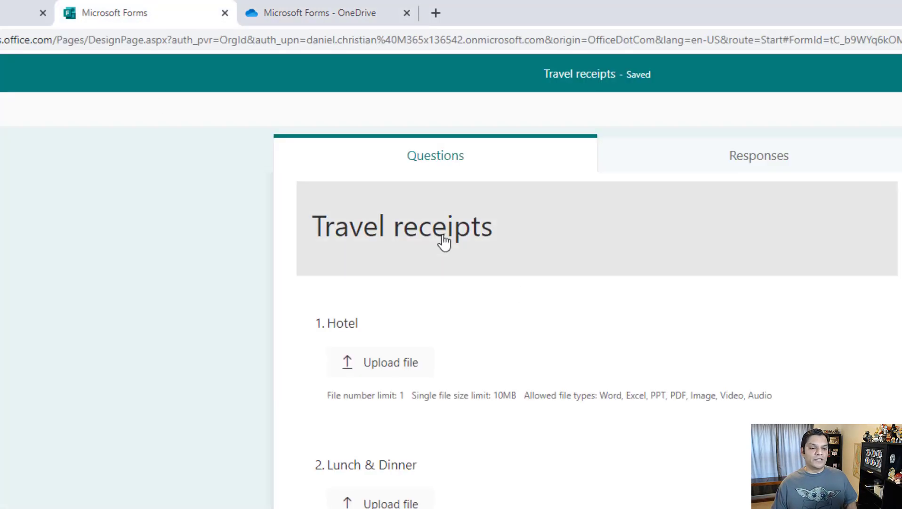
left_click(311, 12)
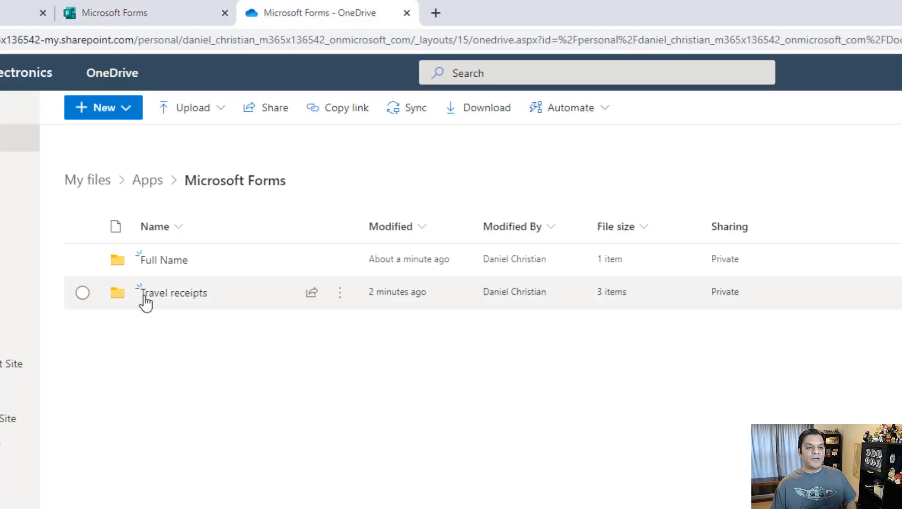
mouse_move(172, 302)
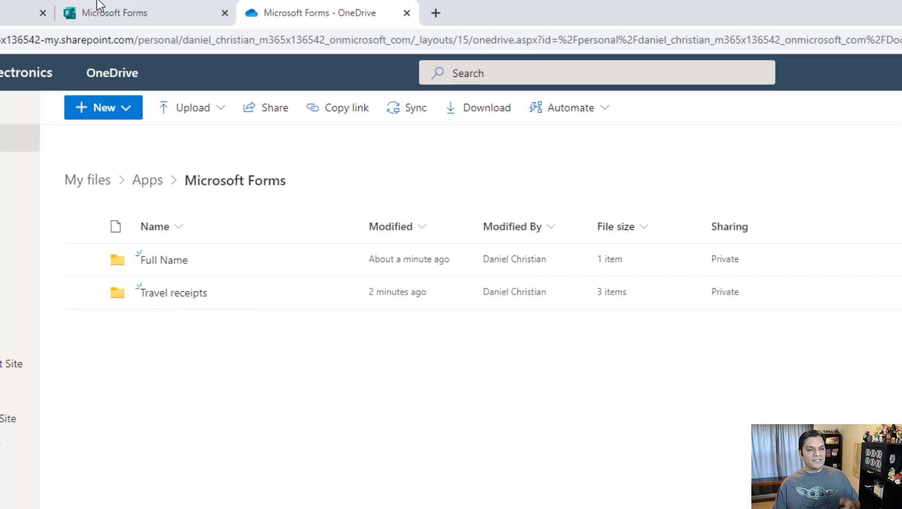
left_click(139, 12)
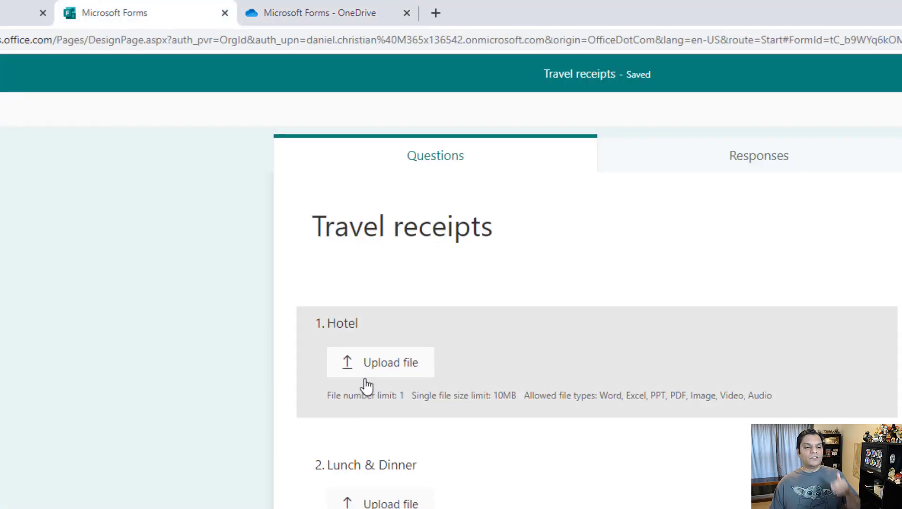
mouse_move(366, 420)
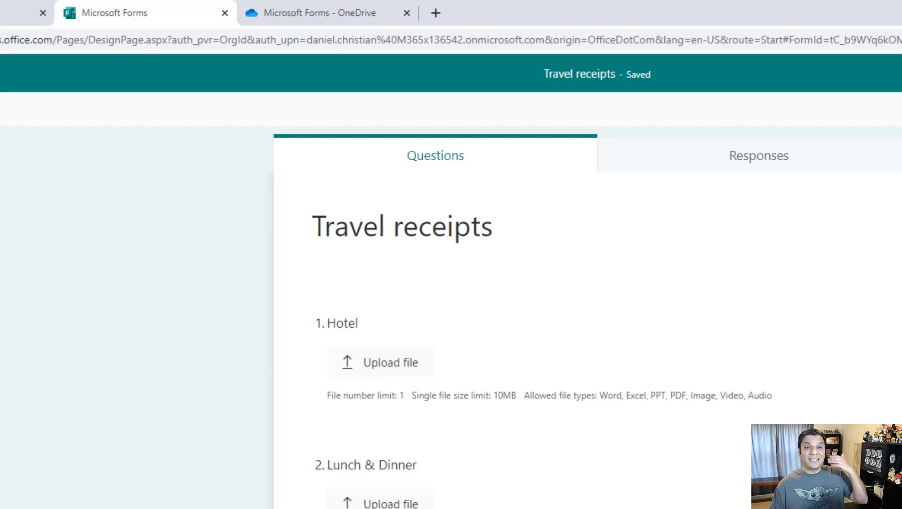
mouse_move(354, 298)
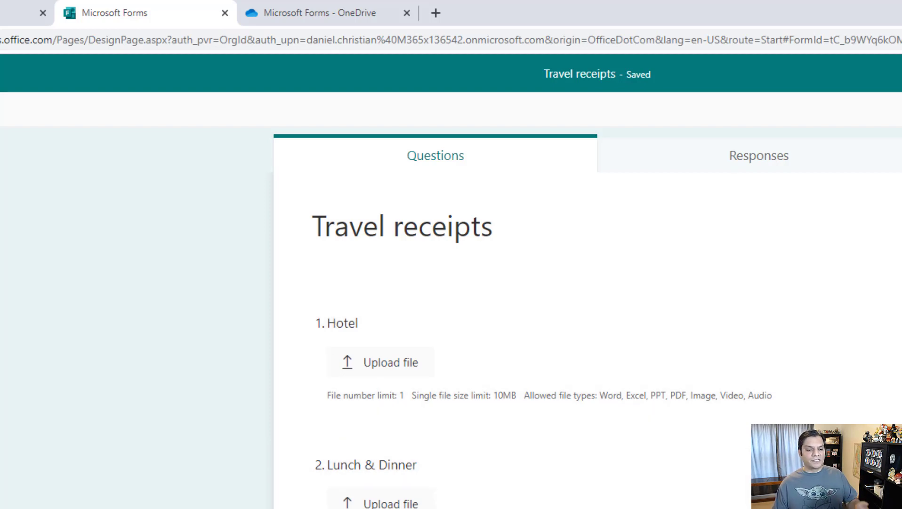
Step: Return to the OneDrive listing of the Travel receipts folder's Question subfolders
left_click(311, 12)
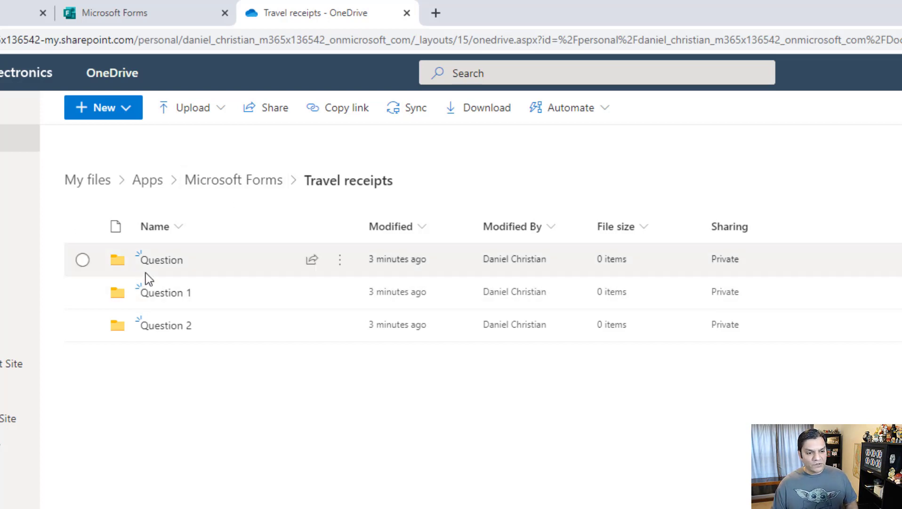
mouse_move(208, 344)
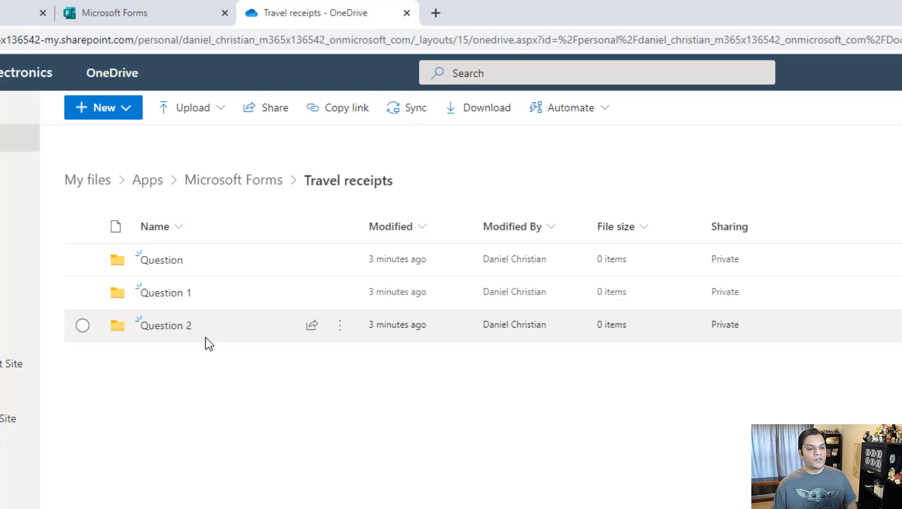
mouse_move(205, 370)
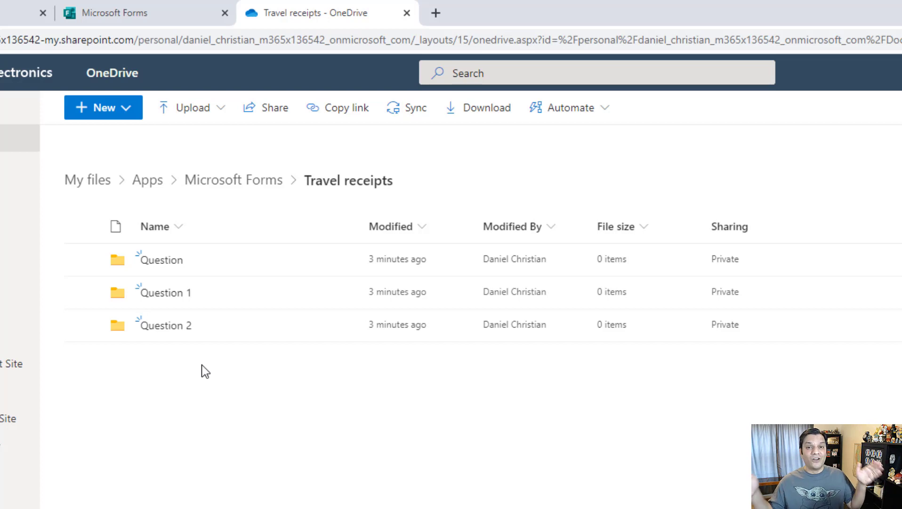
mouse_move(142, 216)
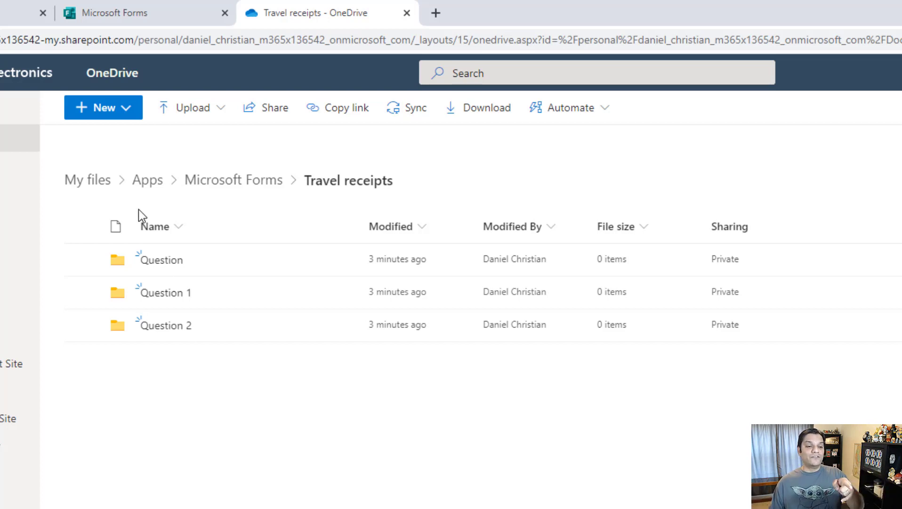
mouse_move(160, 259)
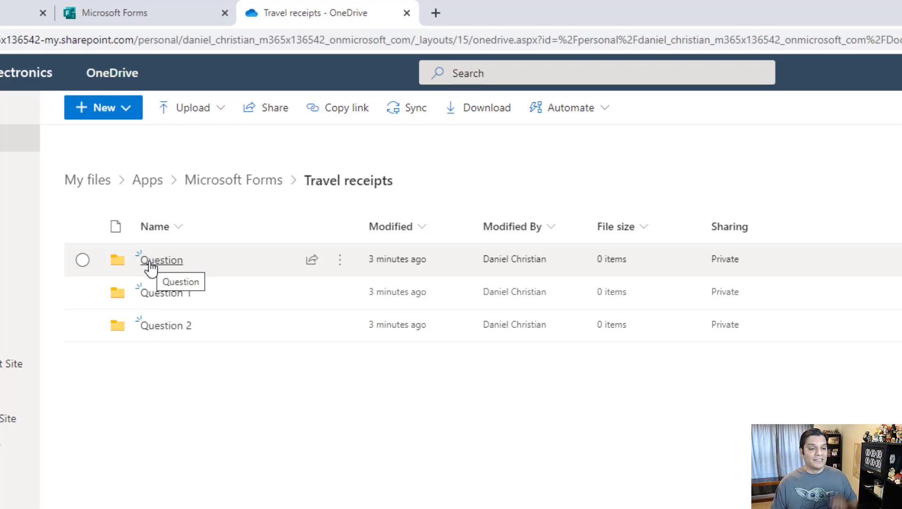
mouse_move(166, 317)
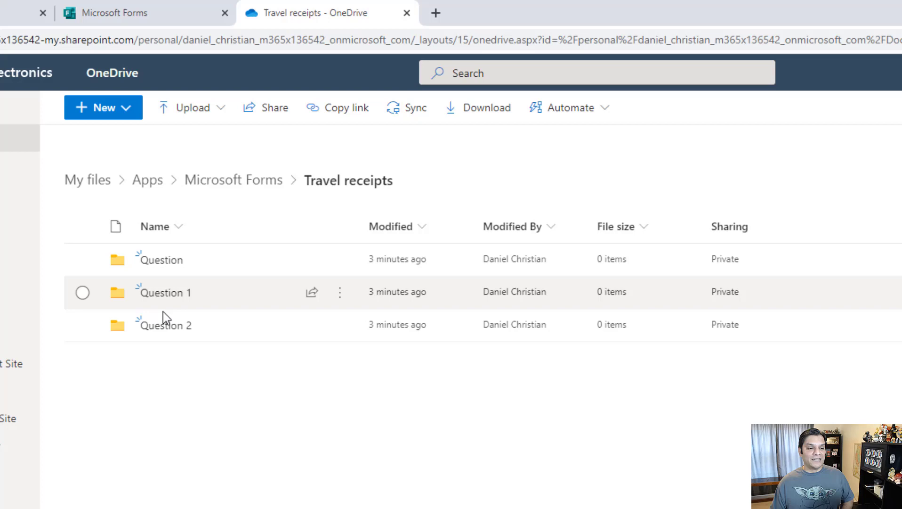
mouse_move(169, 387)
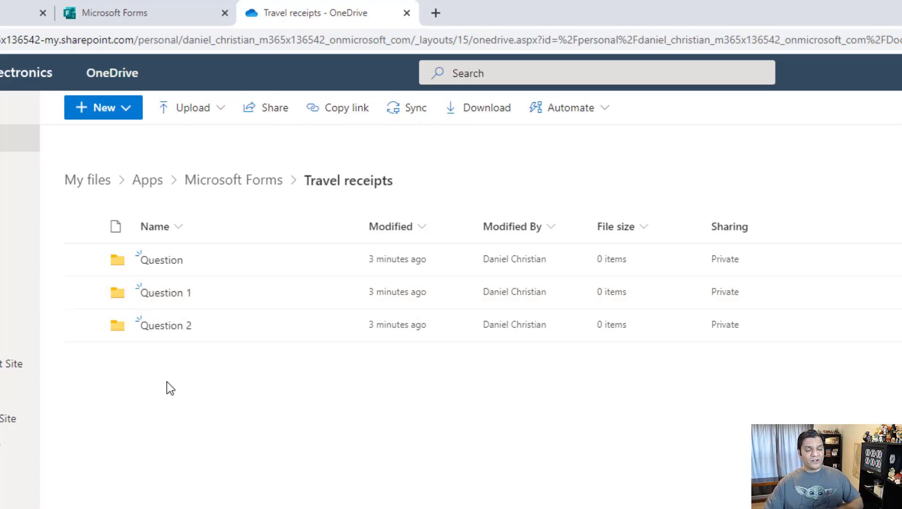
left_click(146, 180)
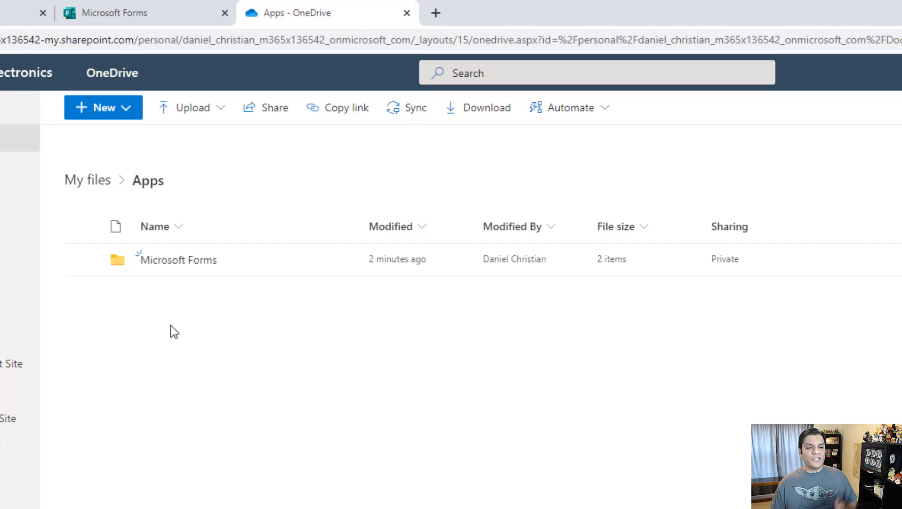
left_click(88, 180)
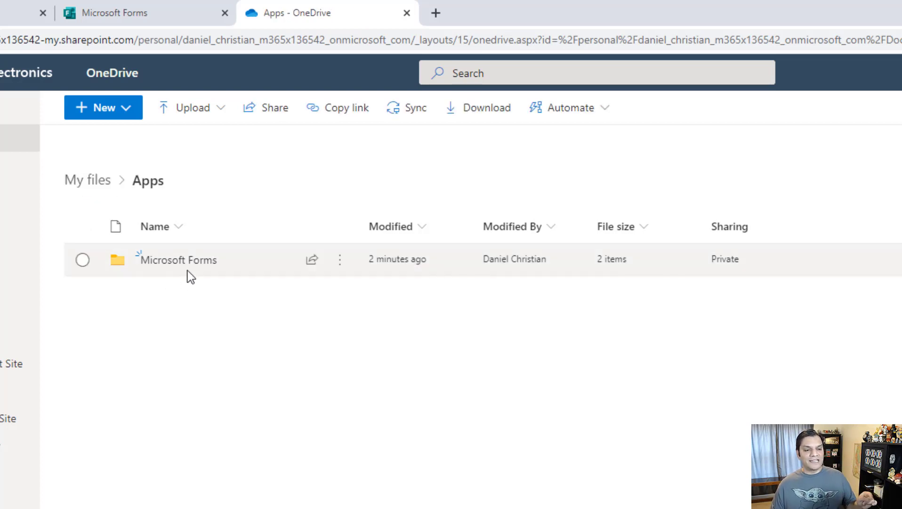
left_click(176, 259)
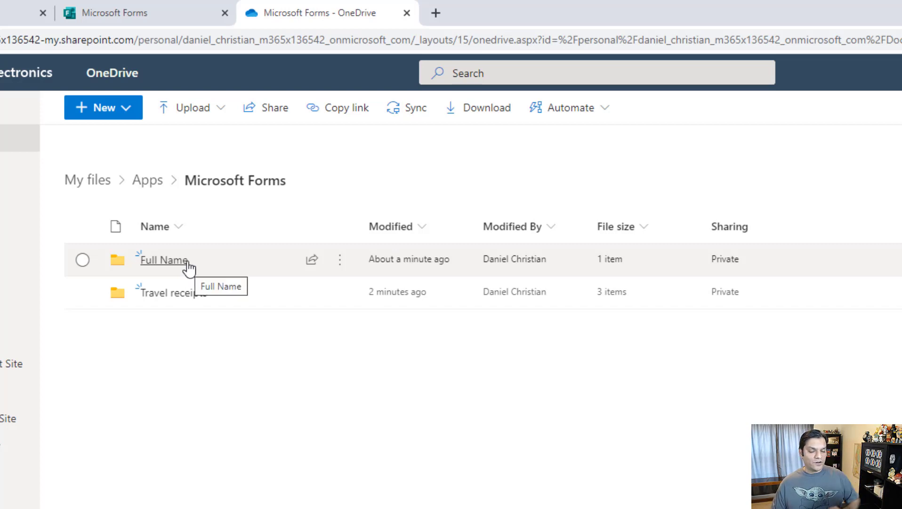
left_click(170, 292)
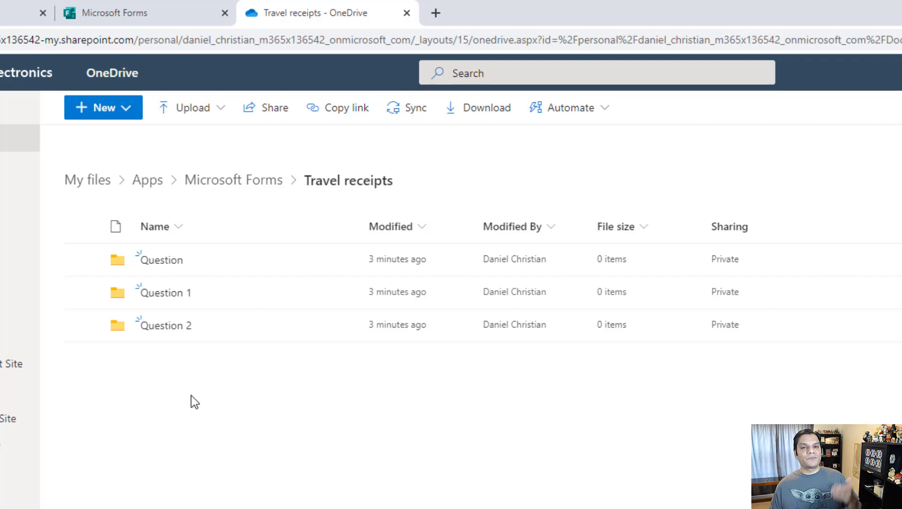
mouse_move(192, 445)
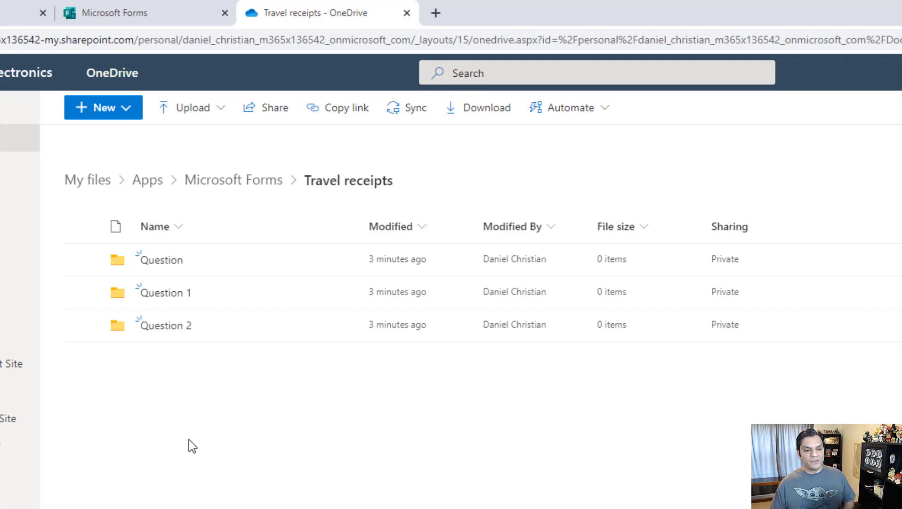